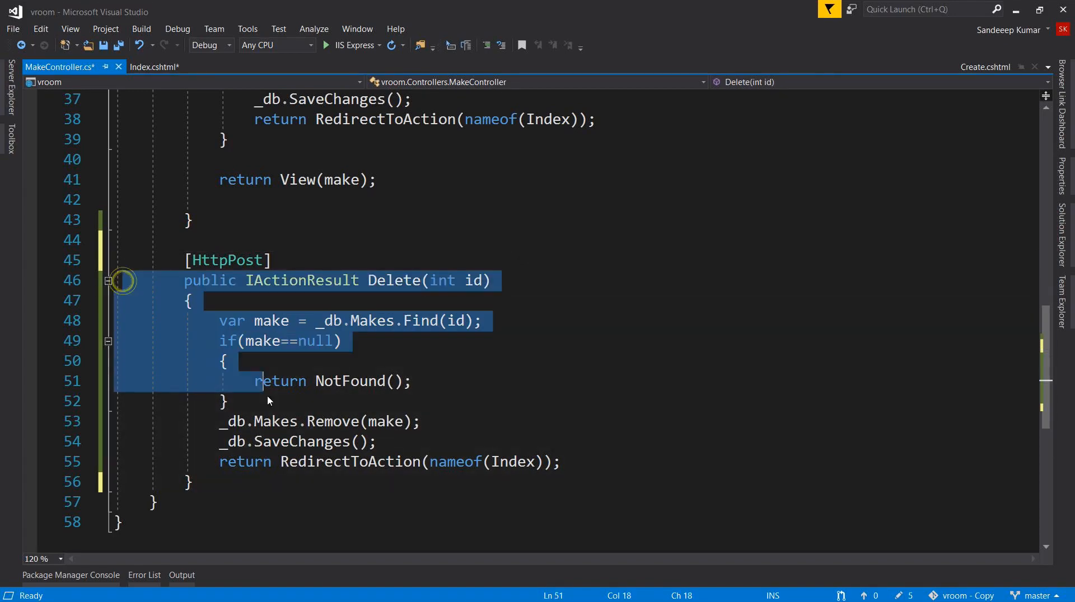
Step: Paste a copy of Delete renamed Edit, removing Remove/SaveChanges and returning View(make)
left_click(231, 482)
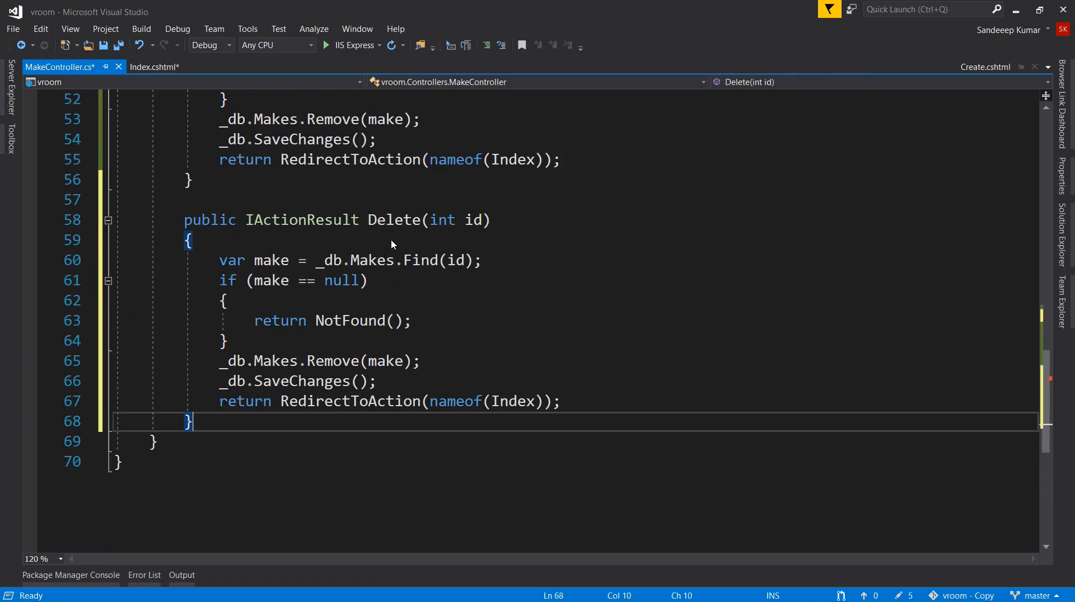
type("Edit")
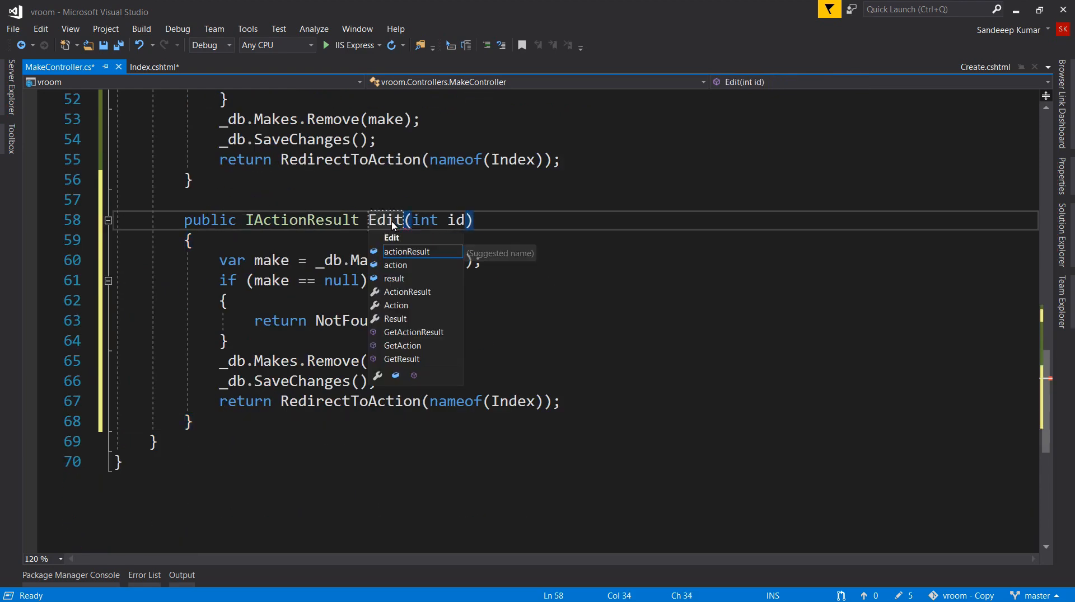
key("Escape")
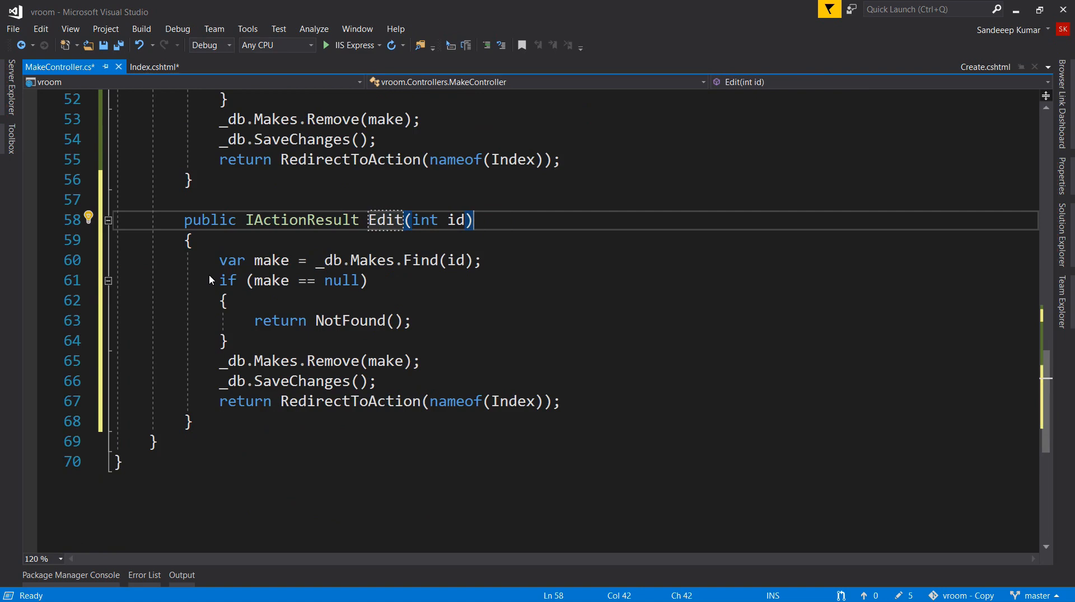
mouse_move(229, 390)
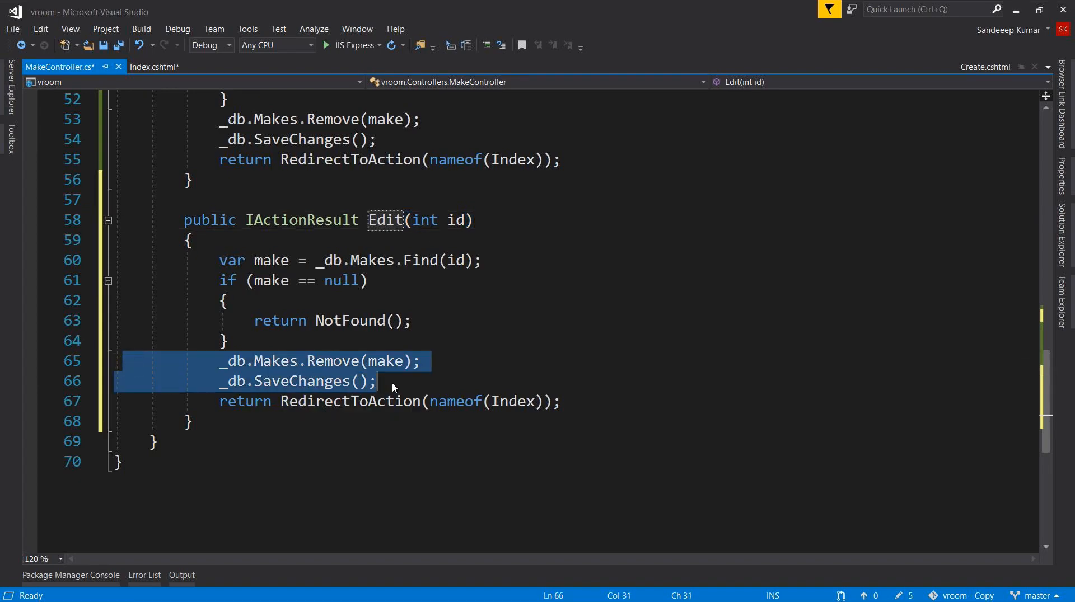
key("Delete")
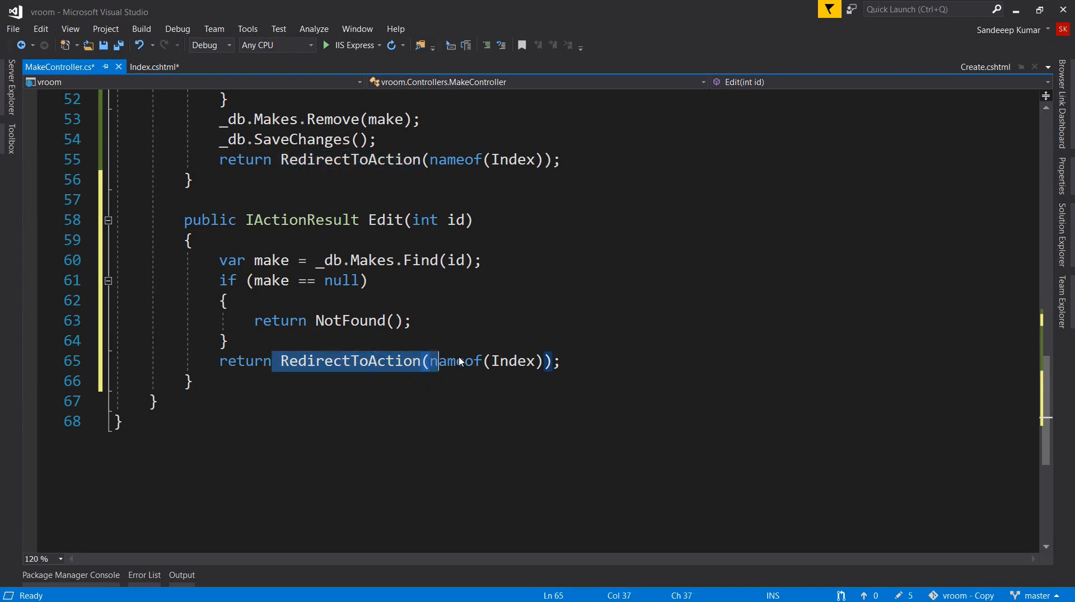
type("view")
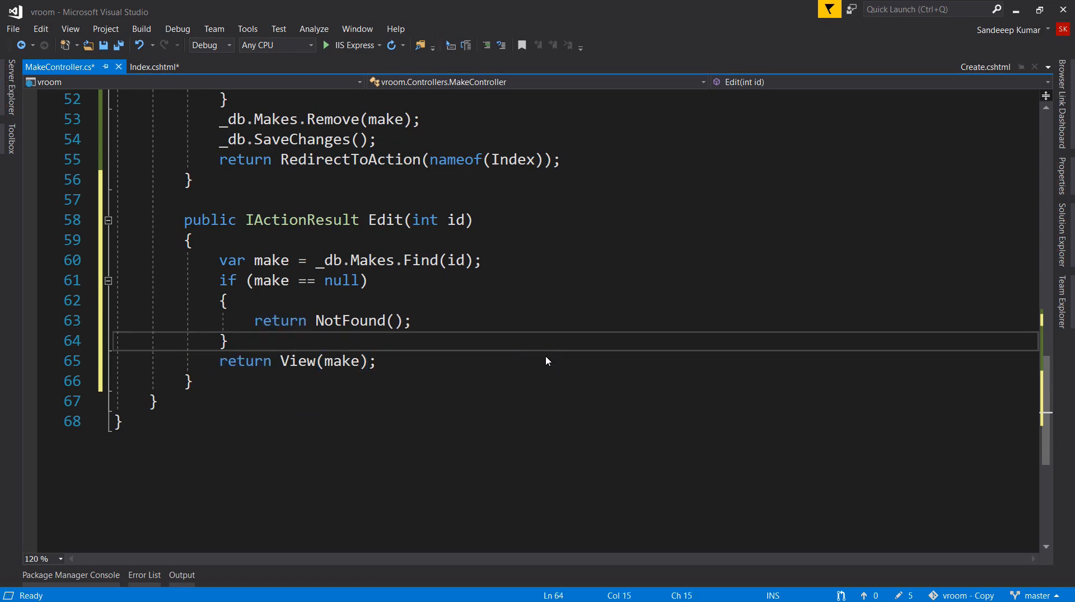
scroll("up", 3)
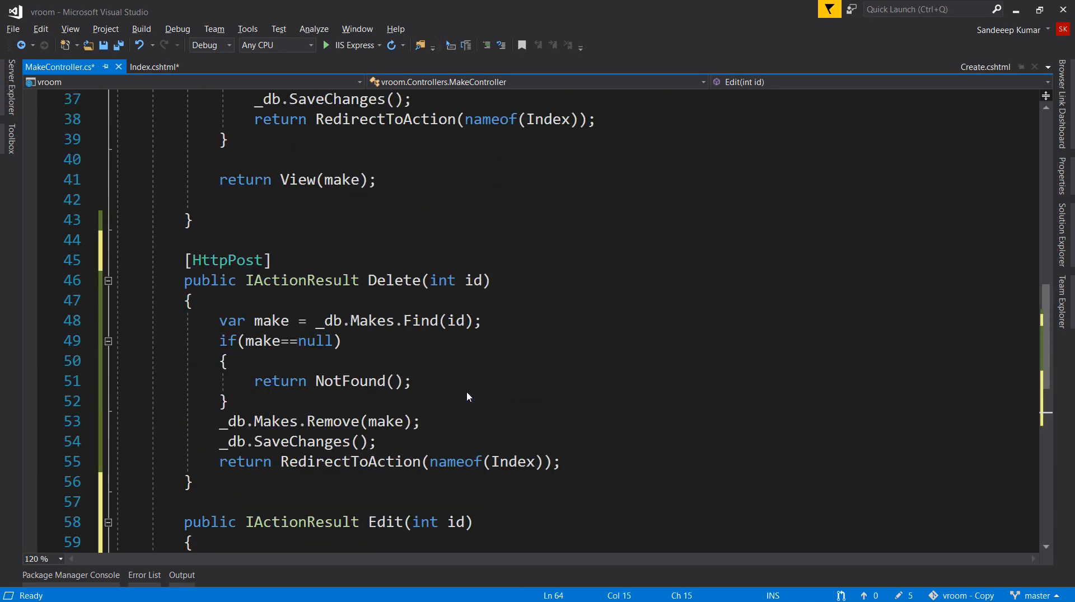
Step: Add an [HttpPost] Edit(Make make) action from Create, using _db.Update, and save
scroll("up", 3)
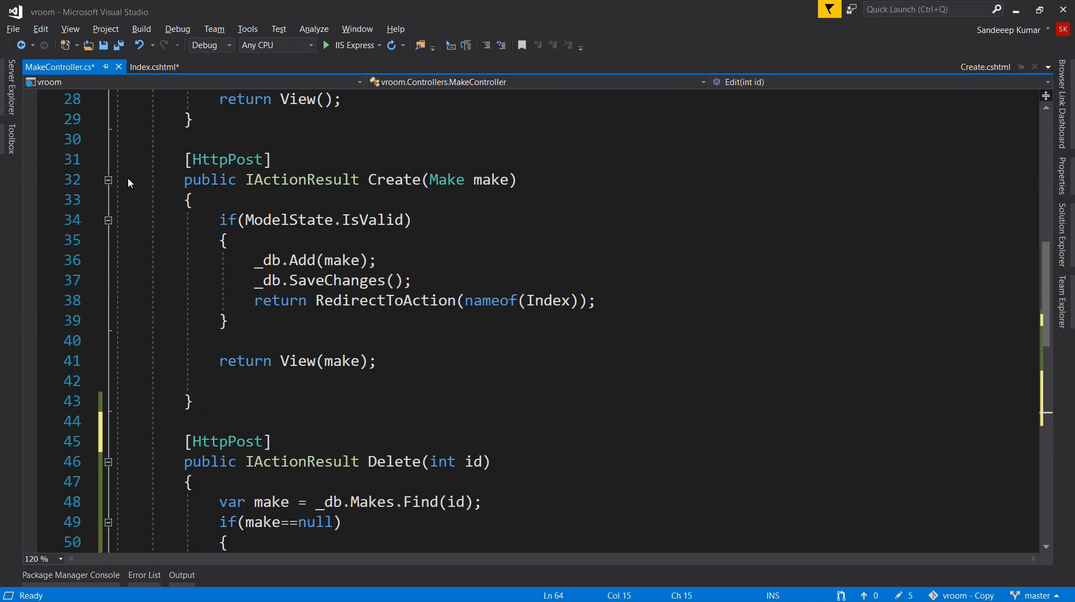
mouse_move(122, 169)
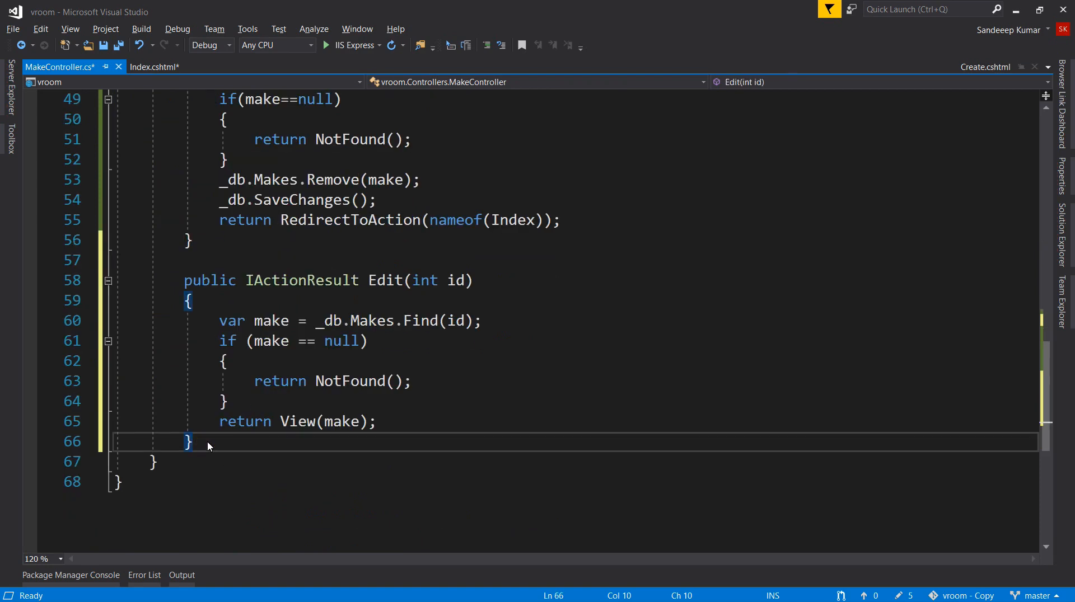
scroll("down", 3)
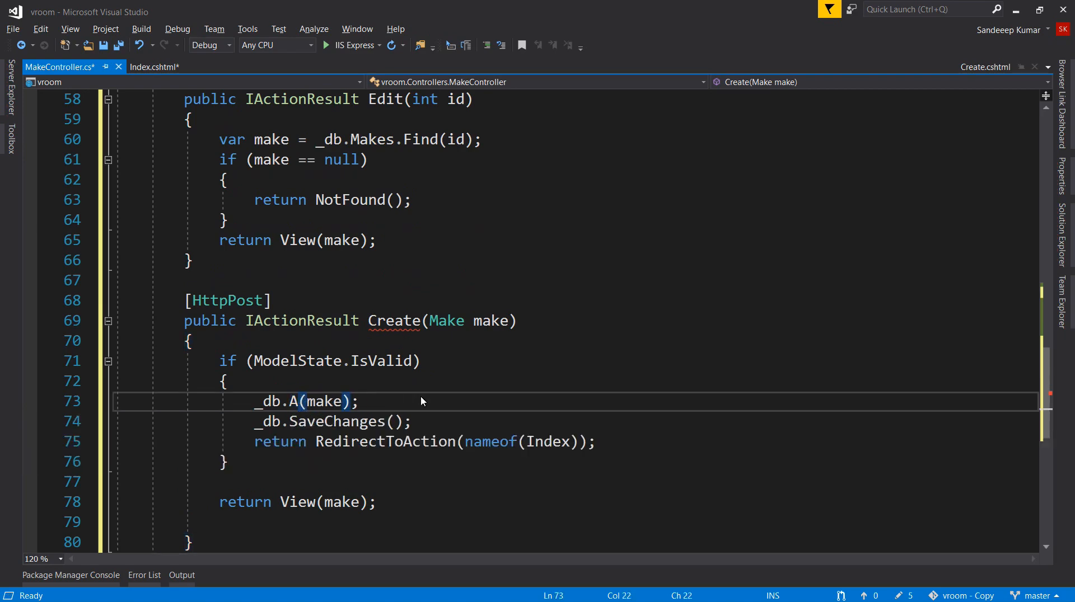
type("up")
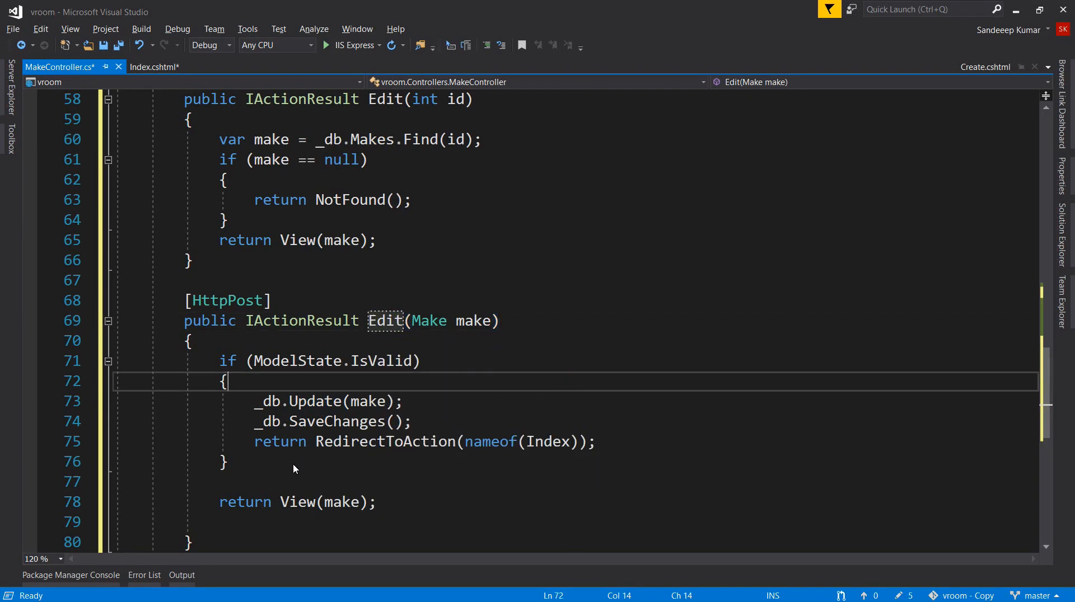
mouse_move(386, 199)
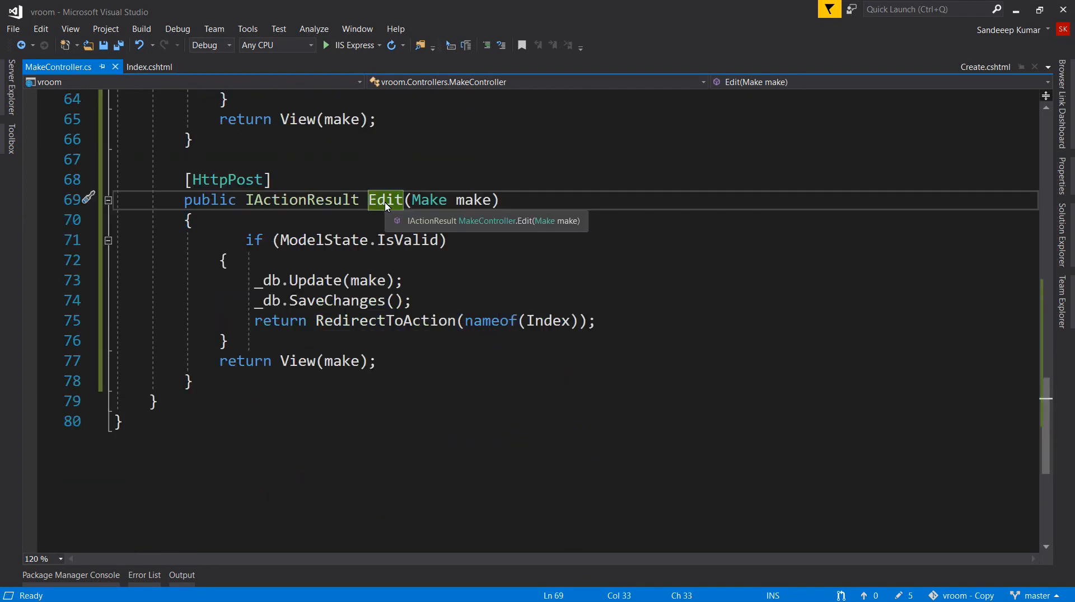
Step: Create an empty Edit.cshtml view for the Edit action using the shared layout
right_click(386, 199)
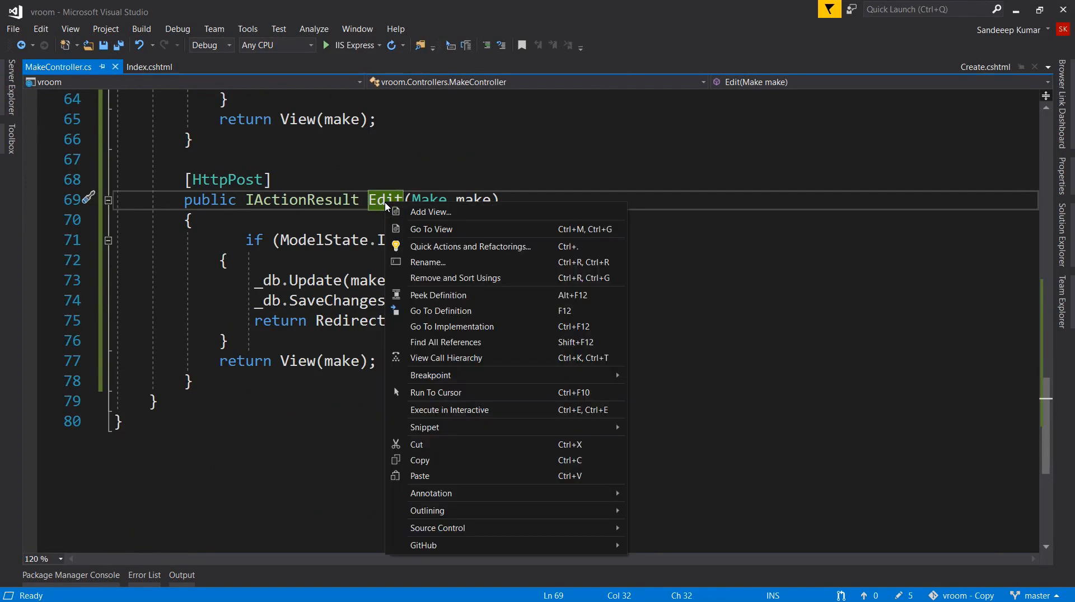
mouse_move(430, 212)
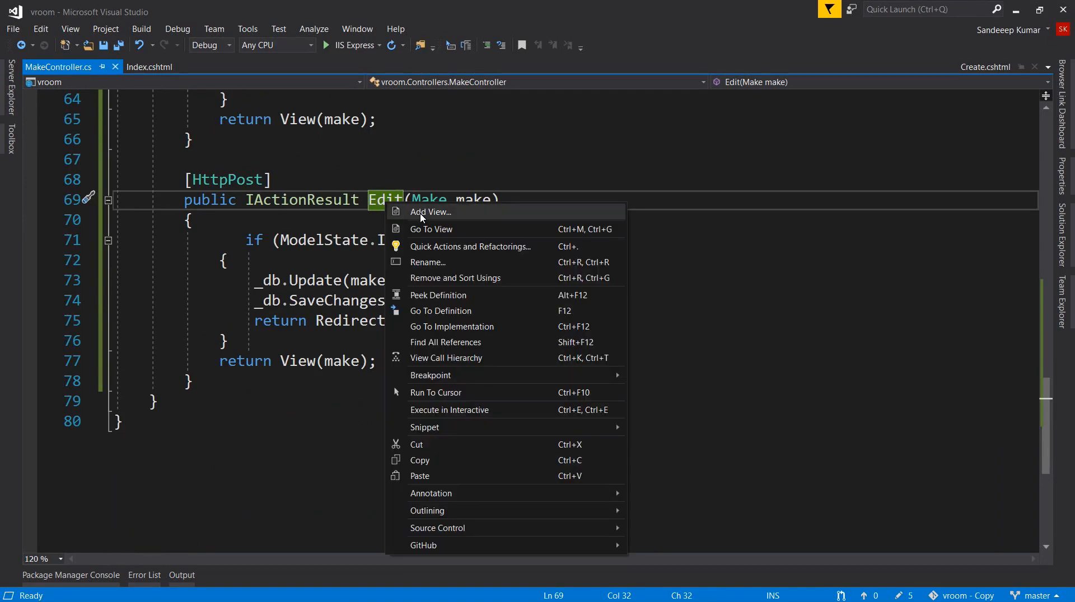
left_click(430, 211)
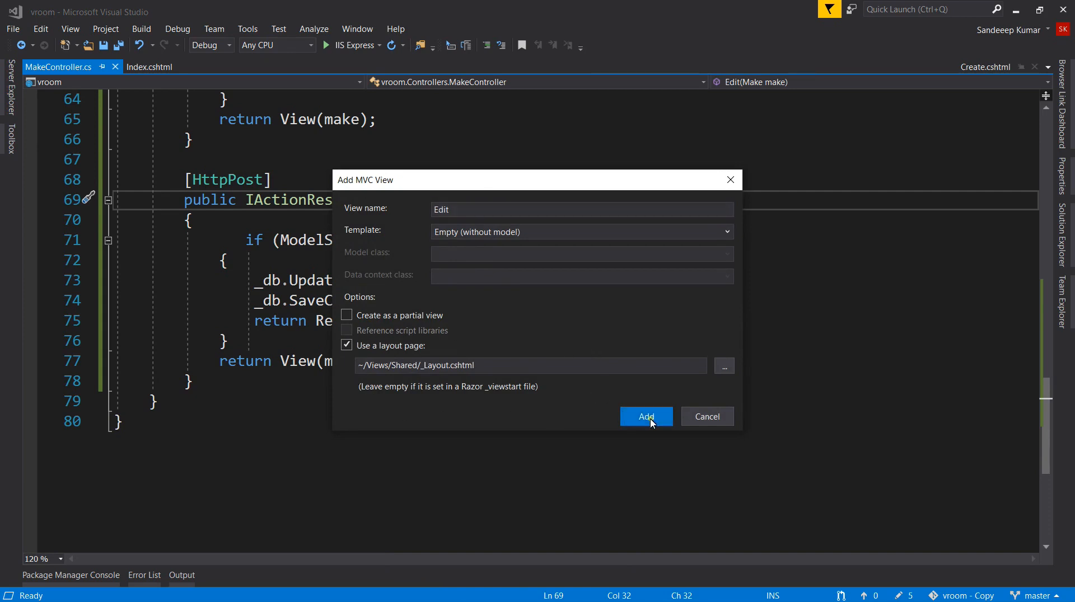
left_click(645, 416)
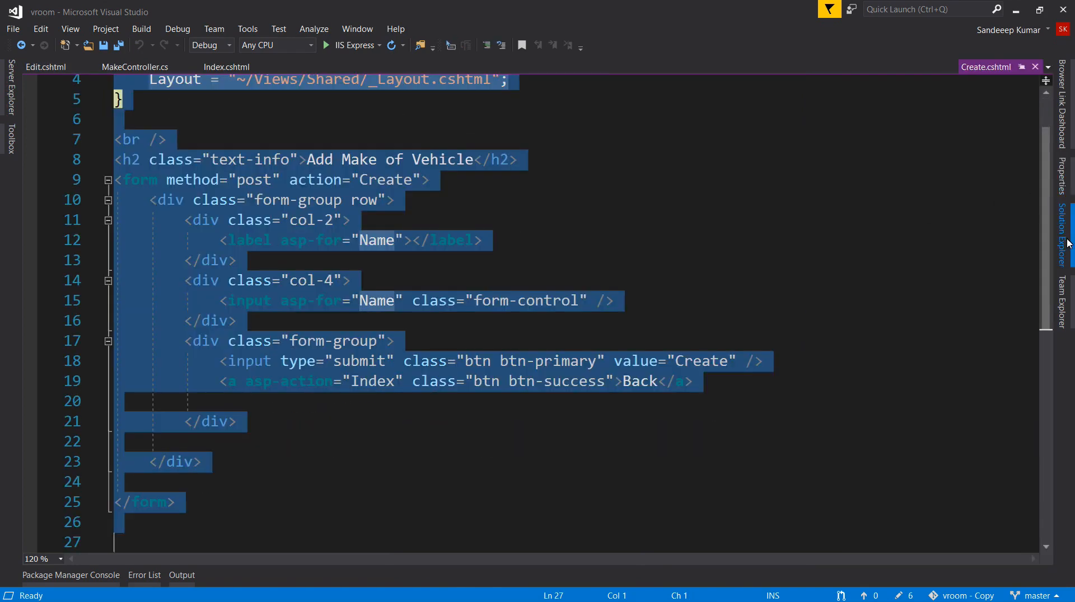
Step: Paste the Create markup into Edit.cshtml and change the heading to Edit
left_click(45, 67)
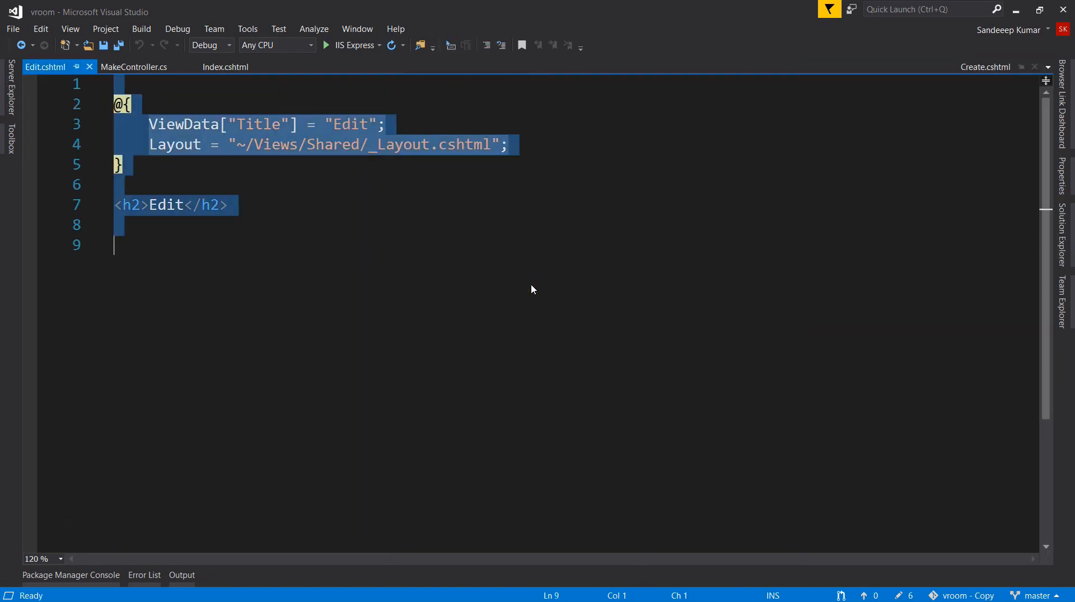
key("ctrl+v")
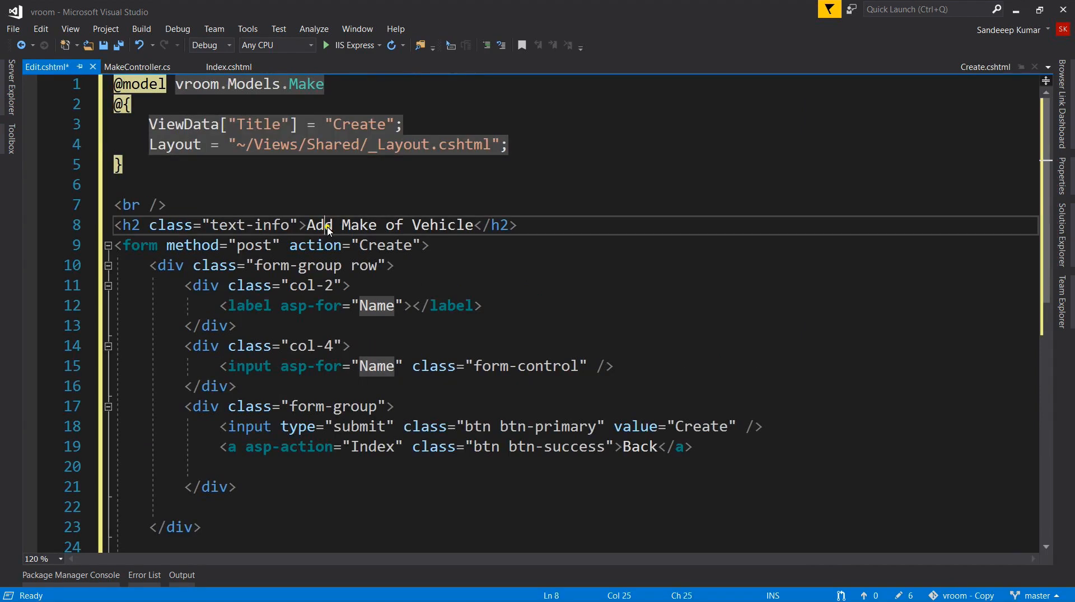
left_click(348, 125)
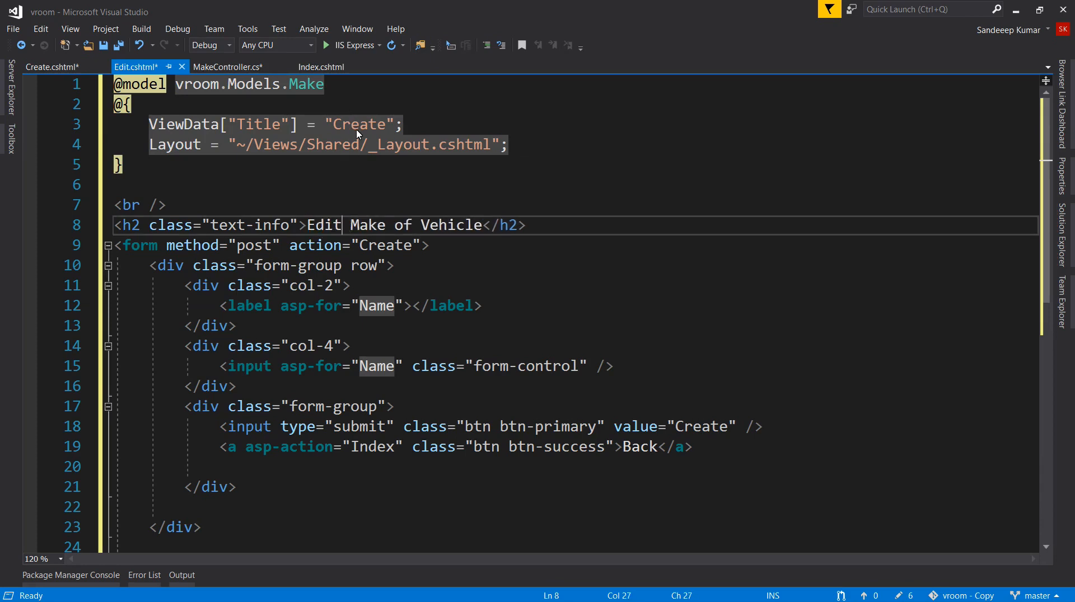
type("Edit")
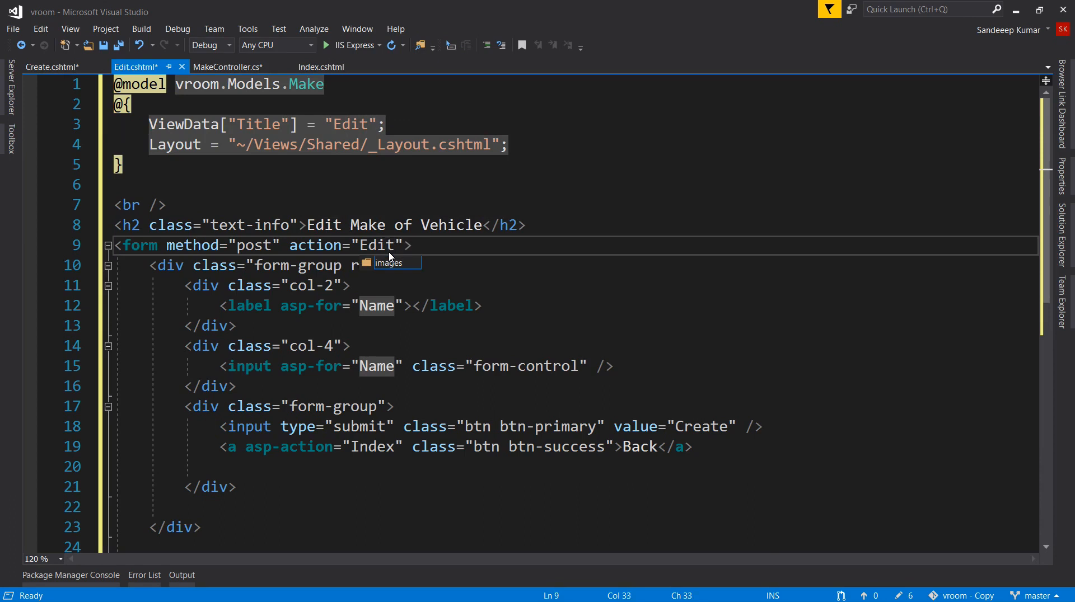
double_click(700, 427)
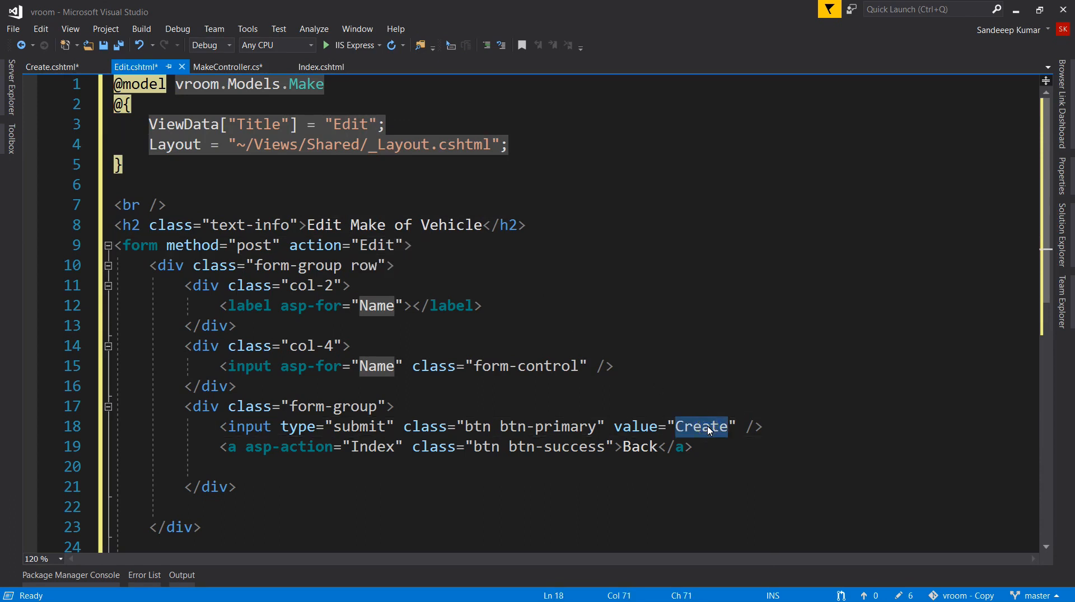
type("Update")
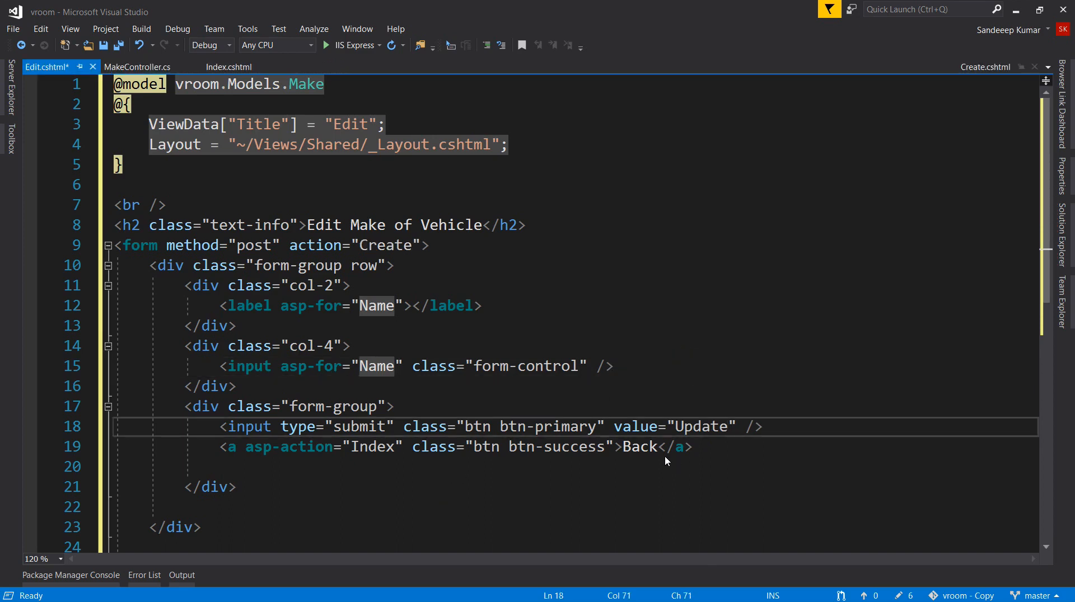
type("asp")
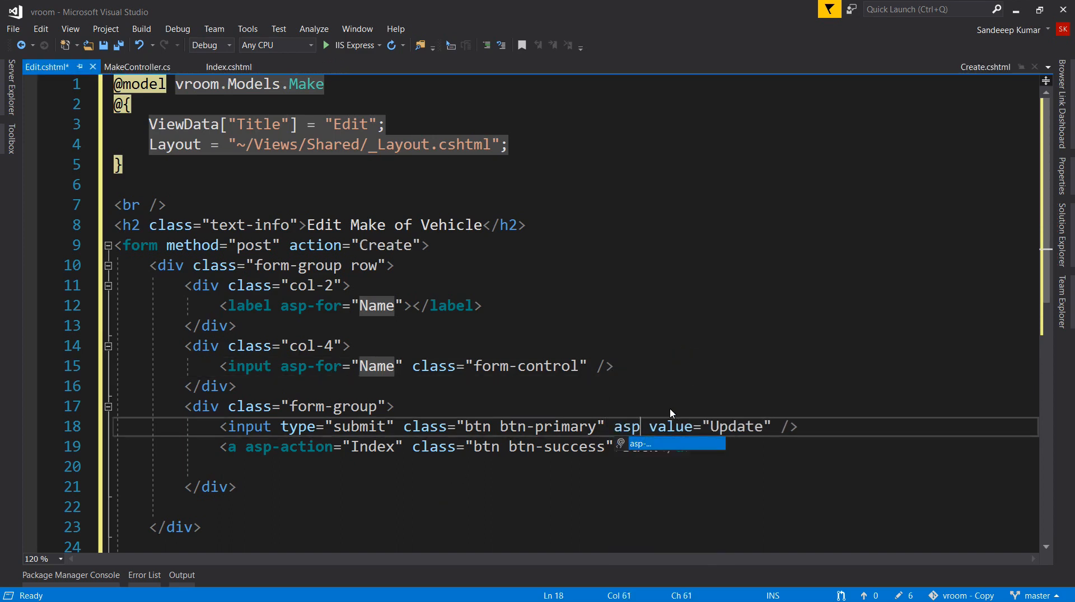
type("route-id=\"@")
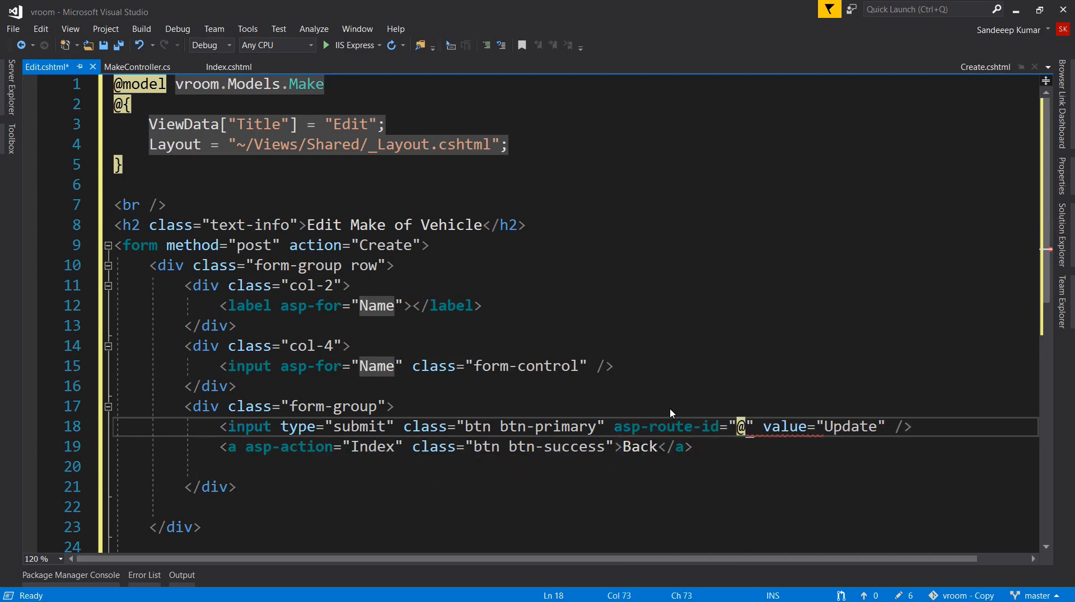
type("Model.Id")
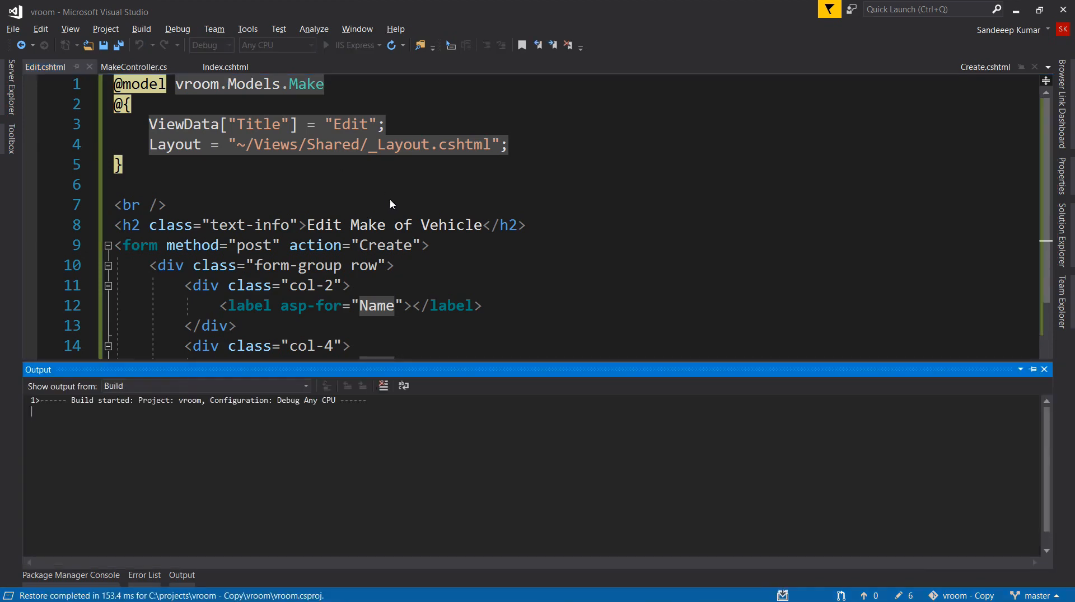
Step: Open Hero Honda's Edit page and save it with Update, twice
left_click(327, 45)
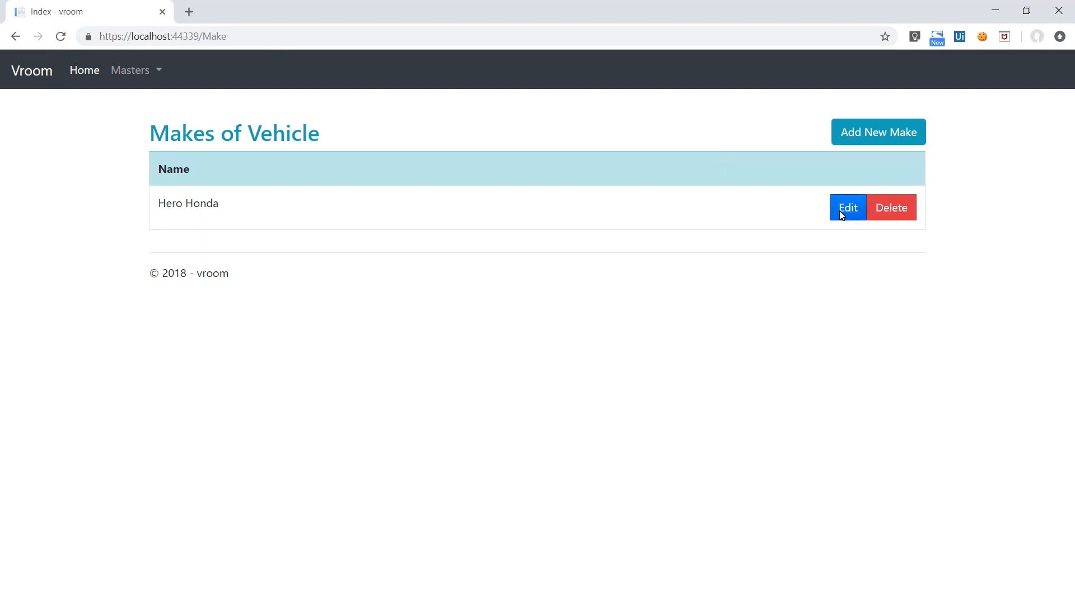
left_click(847, 207)
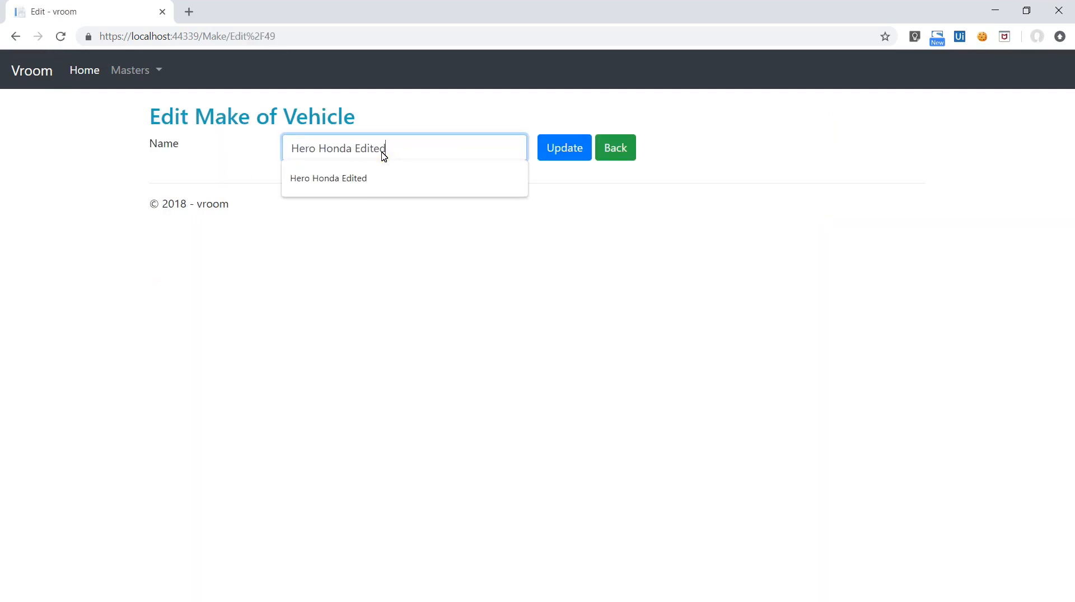
left_click(564, 147)
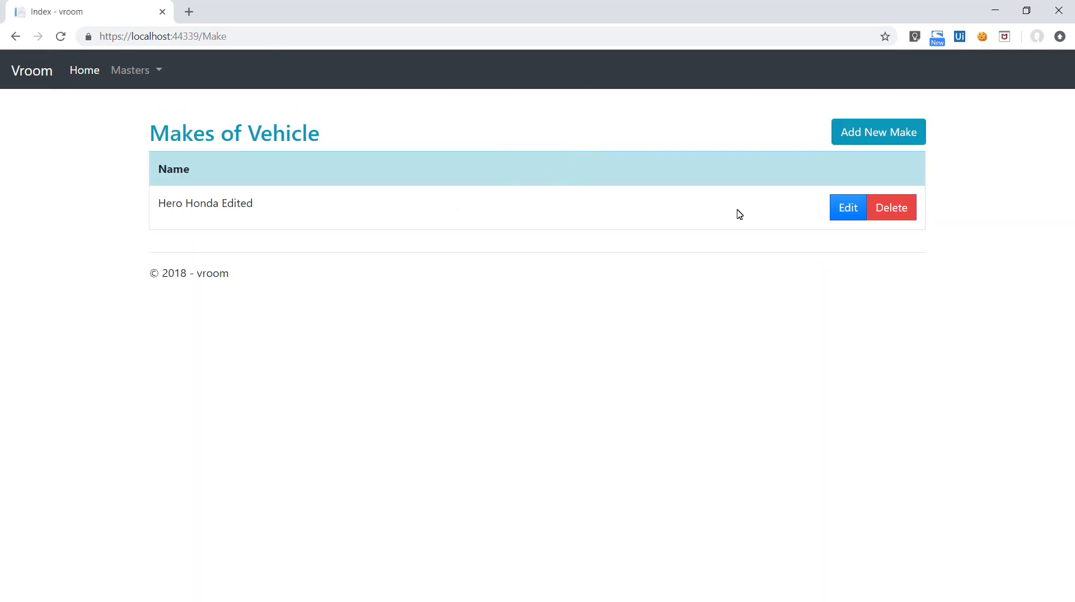
left_click(847, 208)
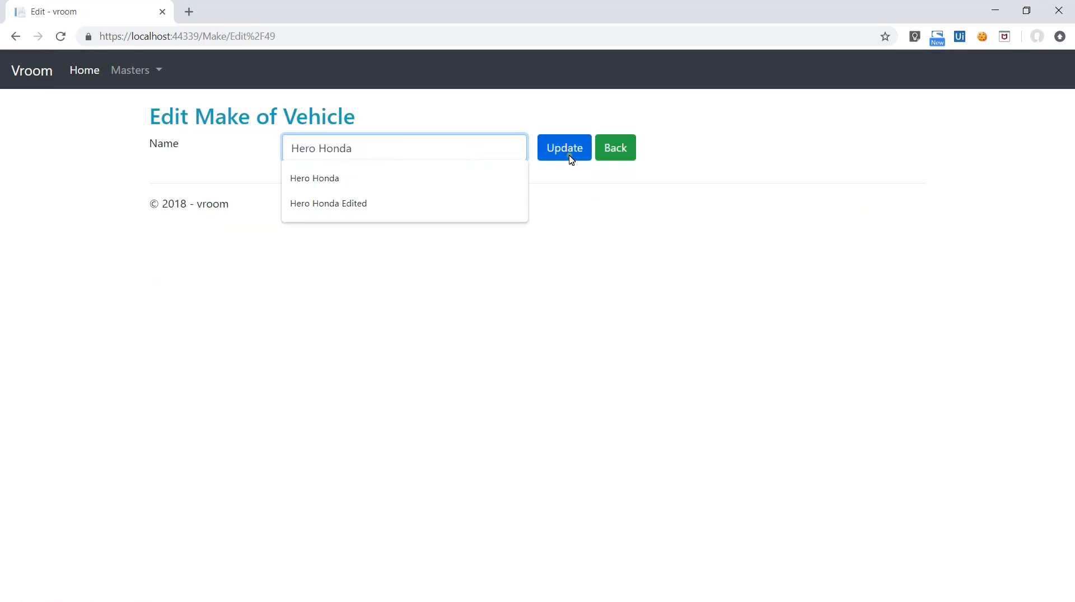
left_click(565, 148)
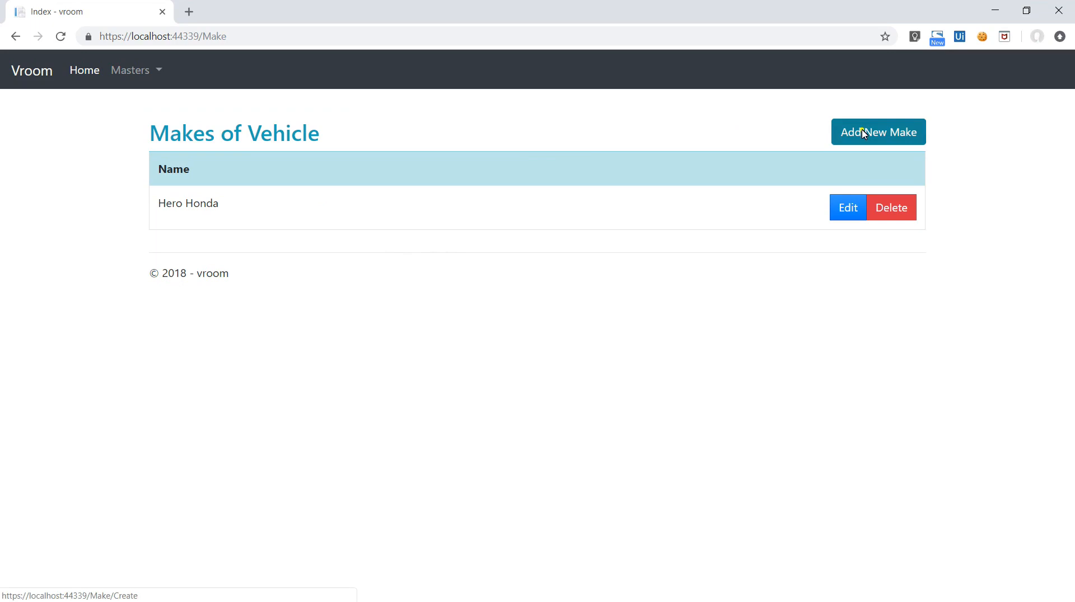
Step: Add a new make named Suzuki from the autocomplete suggestion
left_click(877, 132)
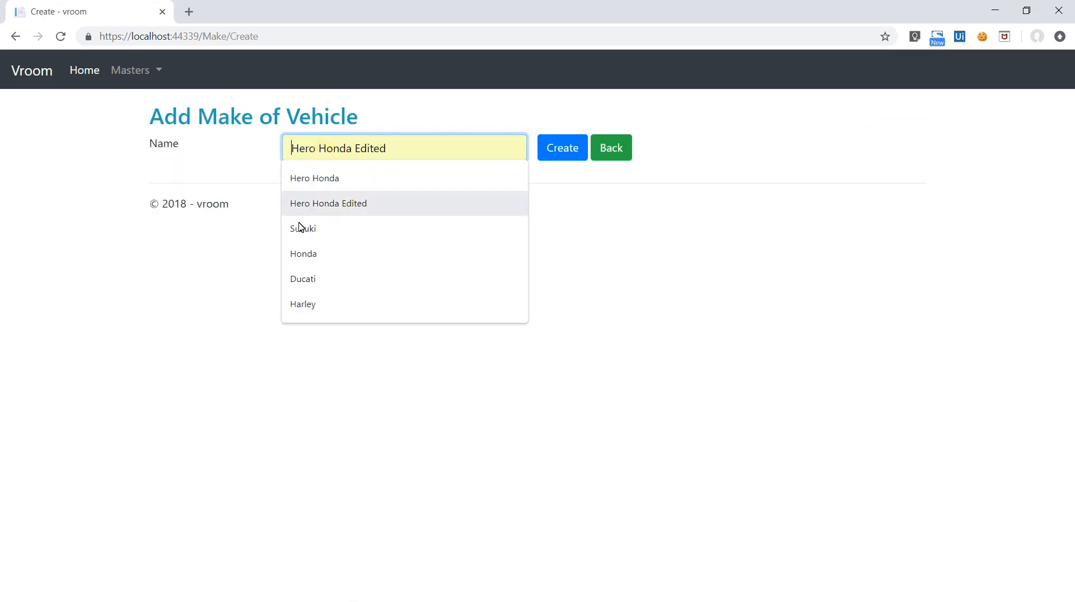
left_click(303, 228)
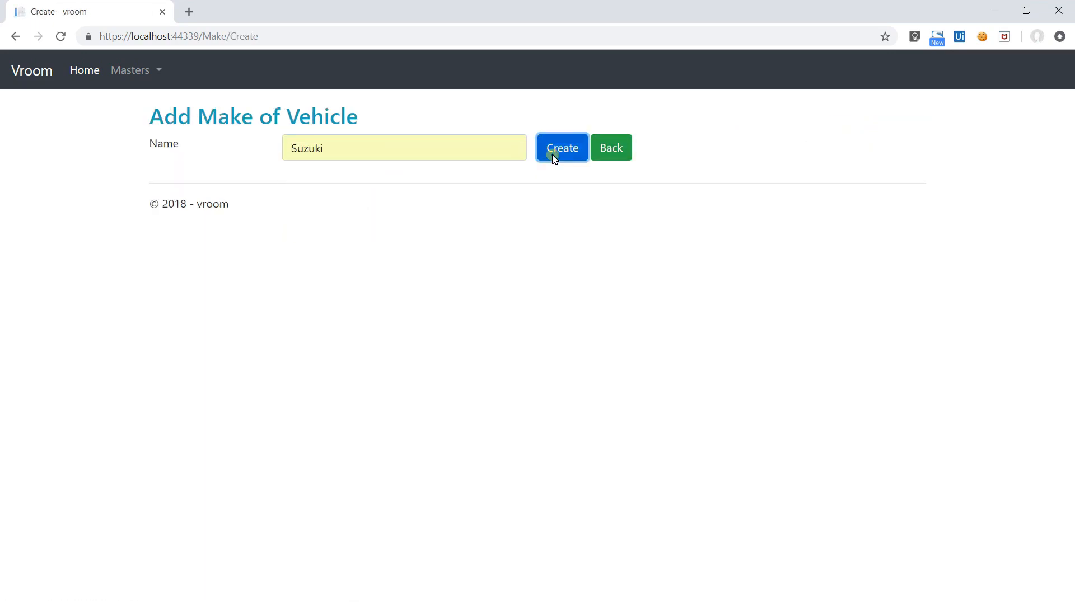
left_click(561, 148)
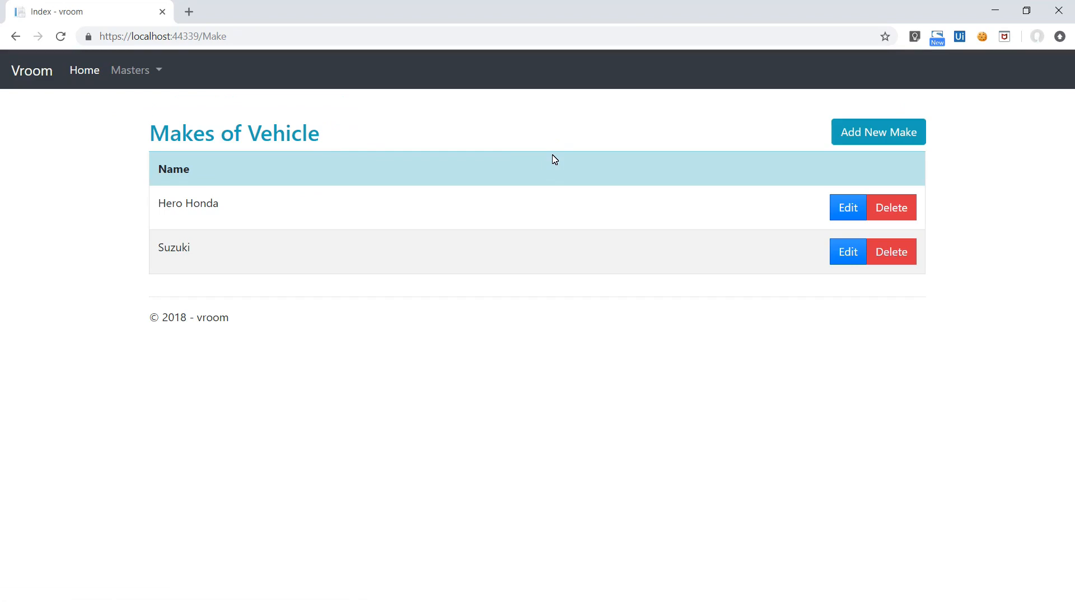
mouse_move(848, 208)
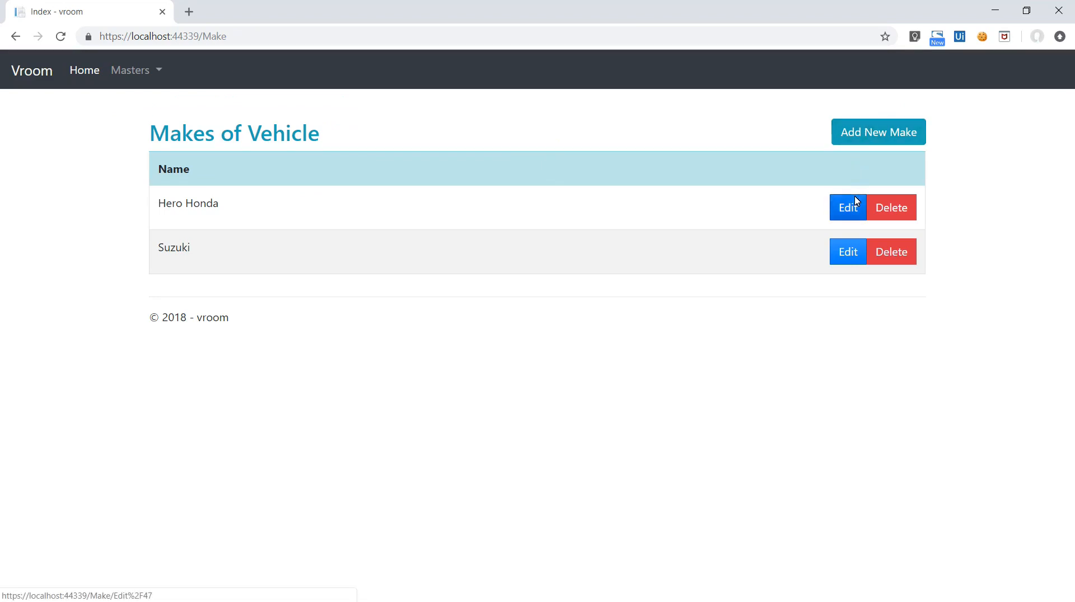
mouse_move(364, 220)
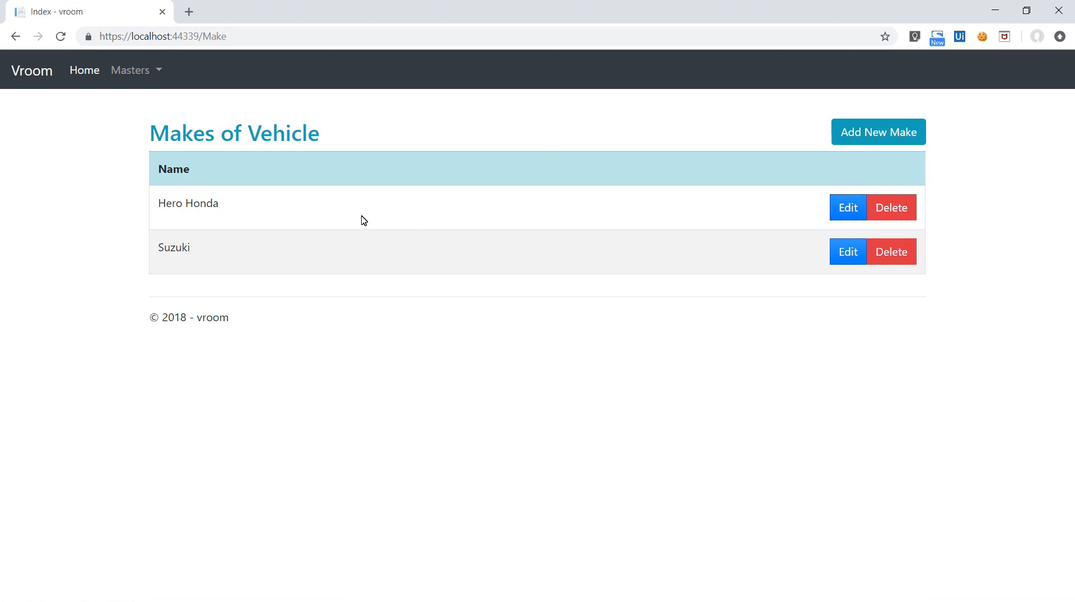
mouse_move(191, 19)
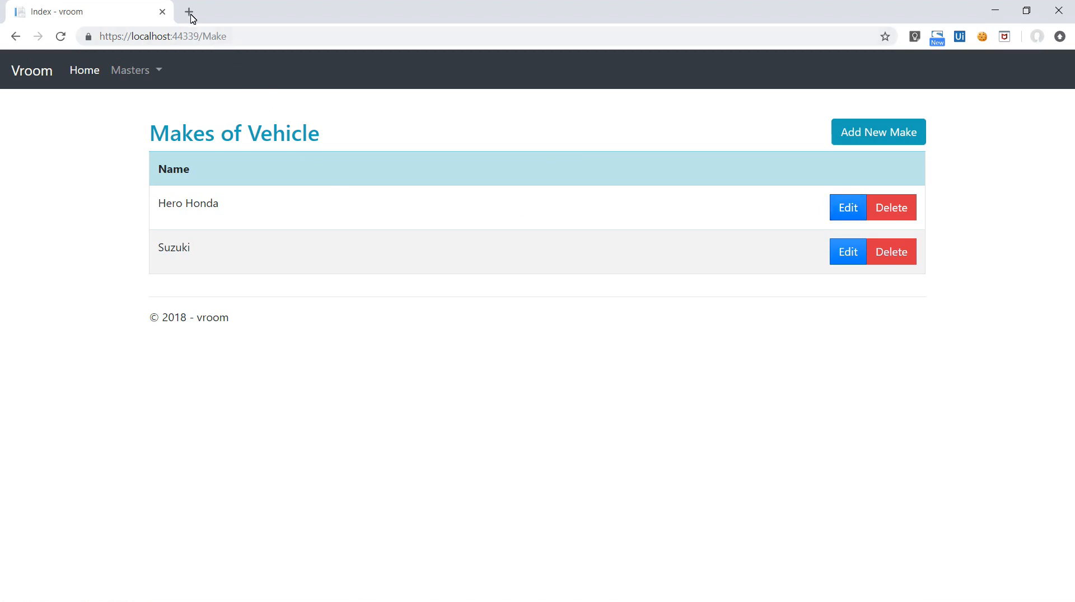
Step: In a new tab, open Font Awesome's Start Using Free page and copy the CDN link
left_click(190, 12)
type("https://fontawesome.com")
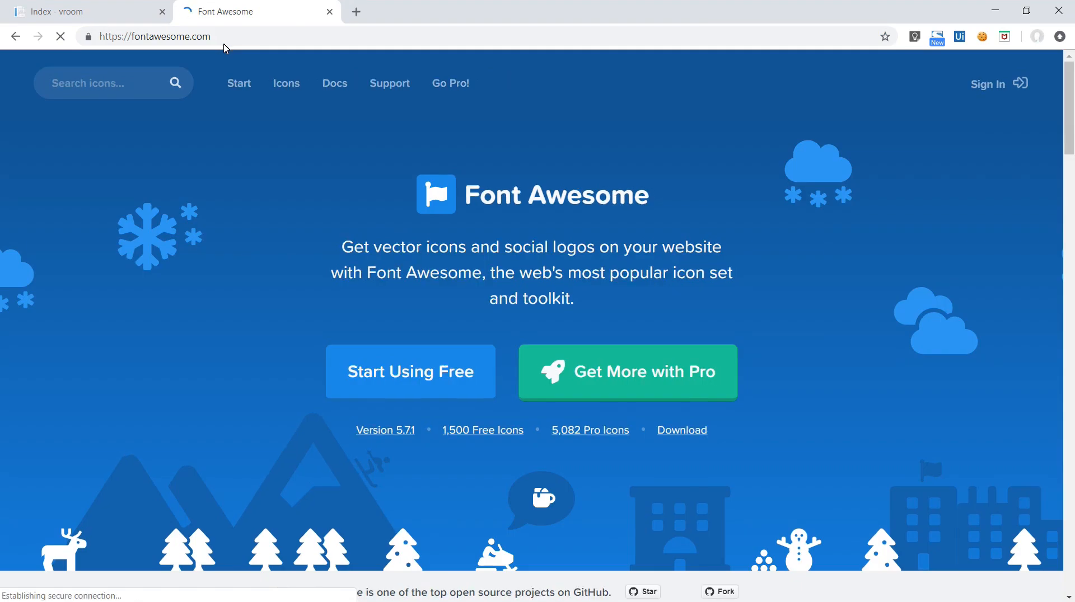
left_click(410, 372)
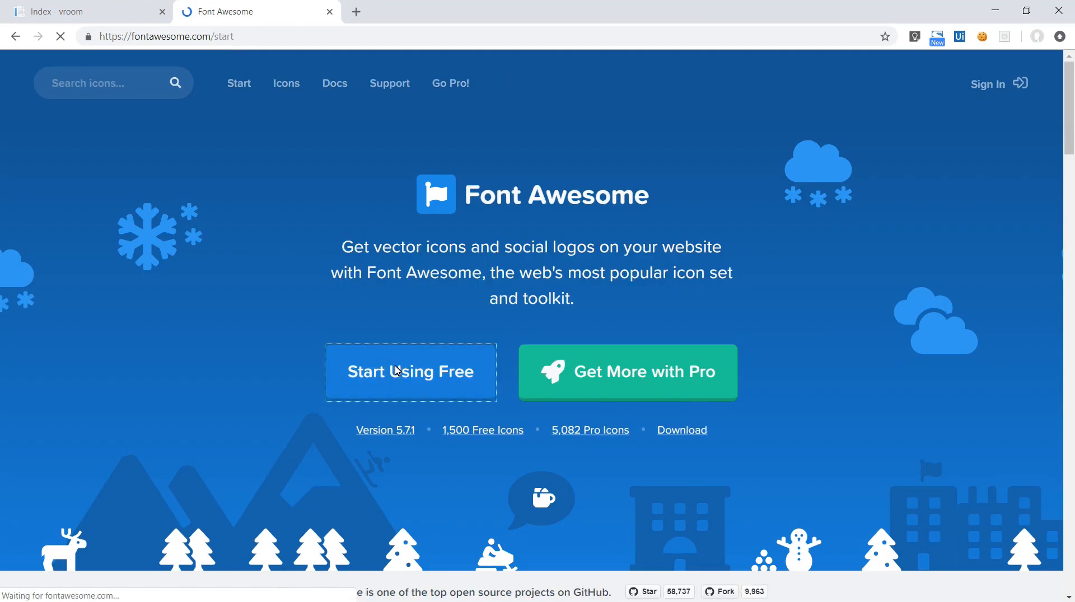
left_click(410, 373)
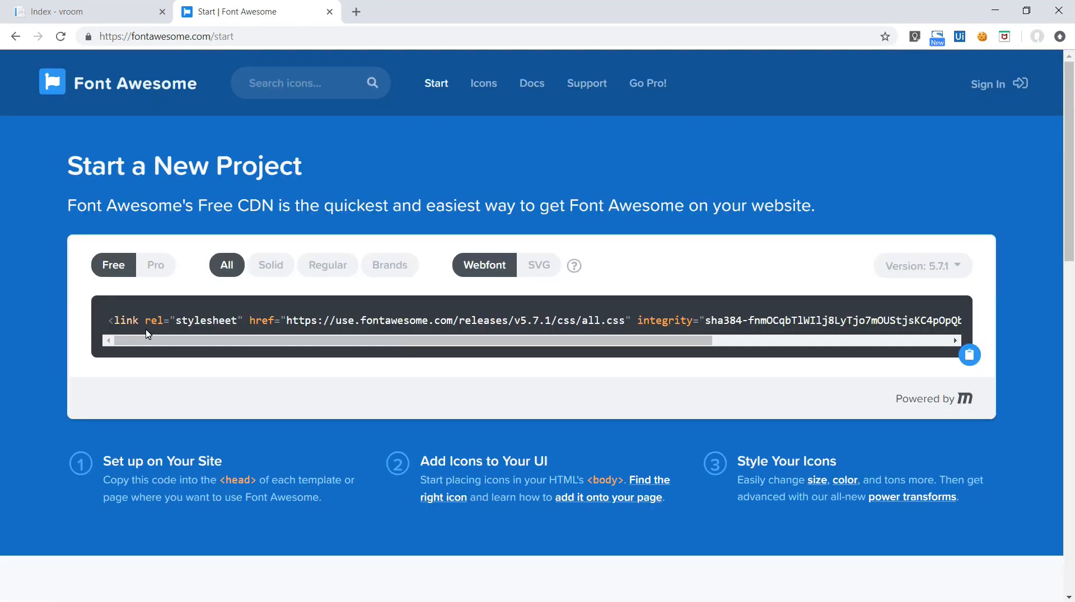
mouse_move(186, 325)
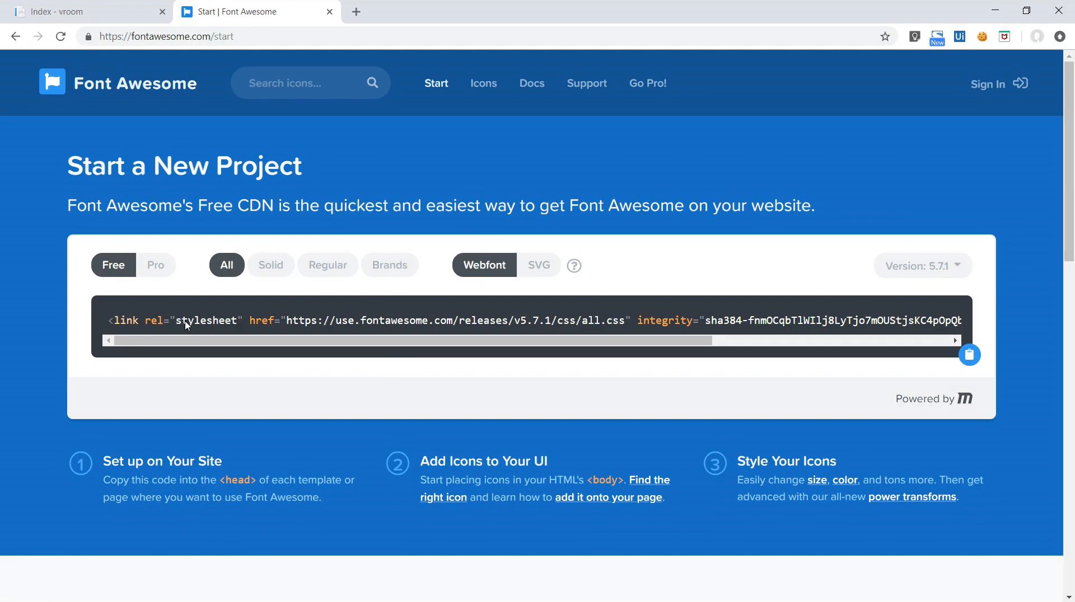
scroll("down", 3)
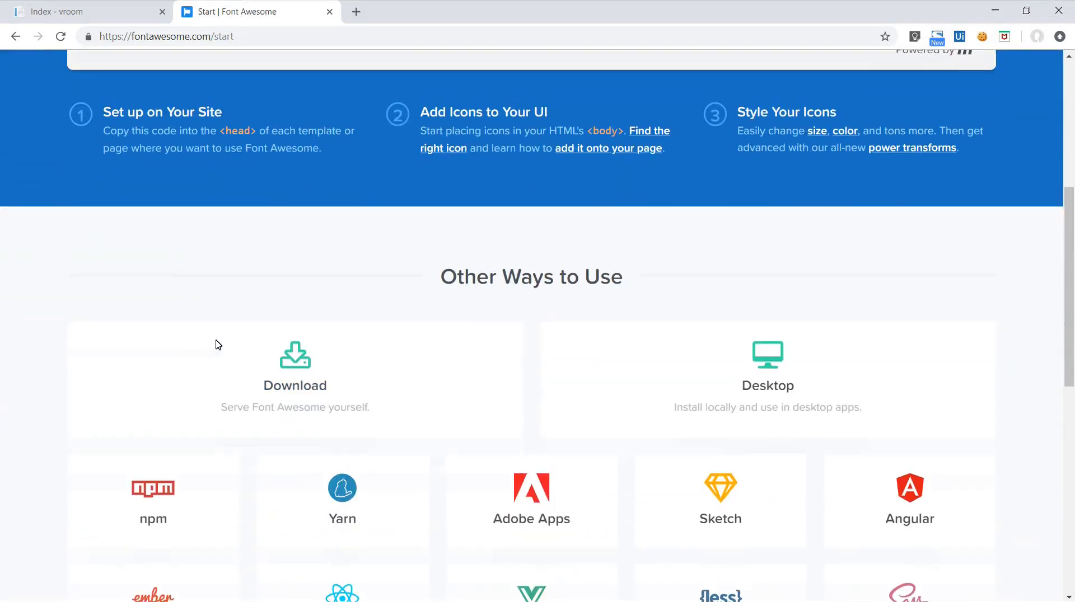
scroll("up", 3)
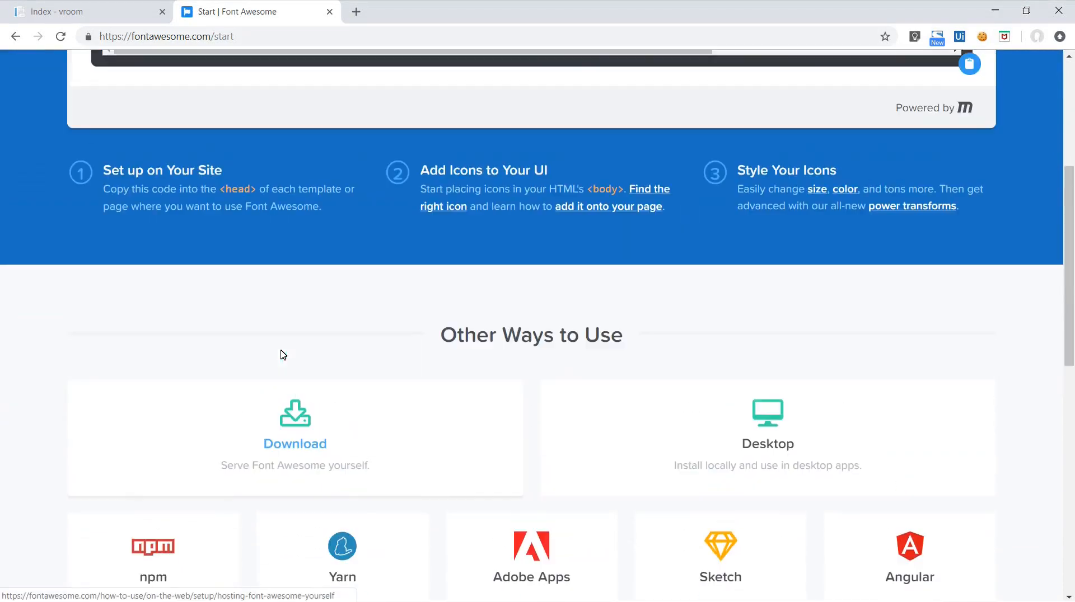
scroll("up", 3)
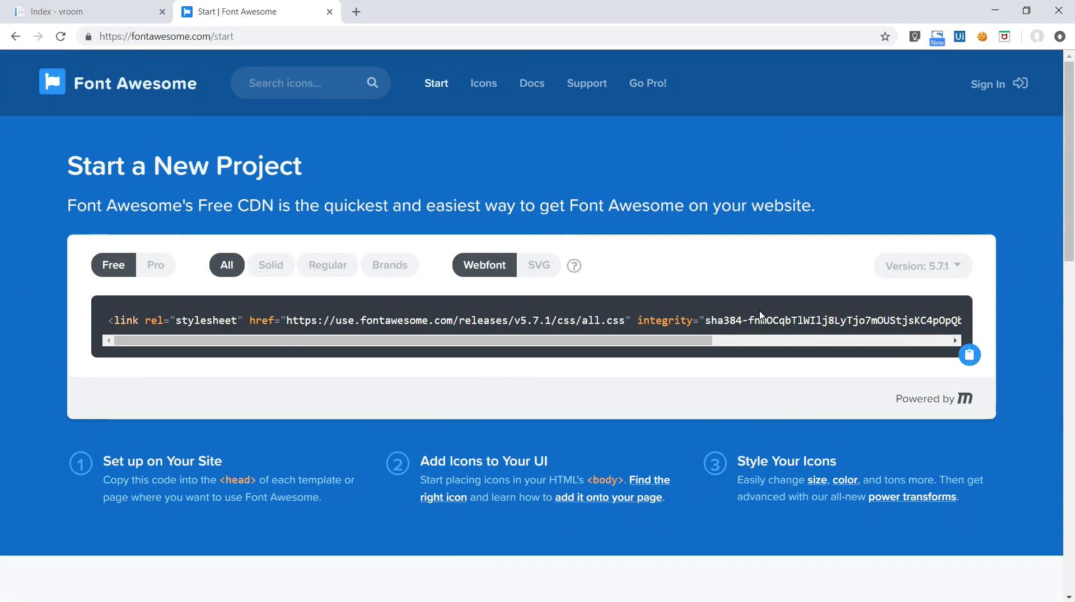
left_click(533, 590)
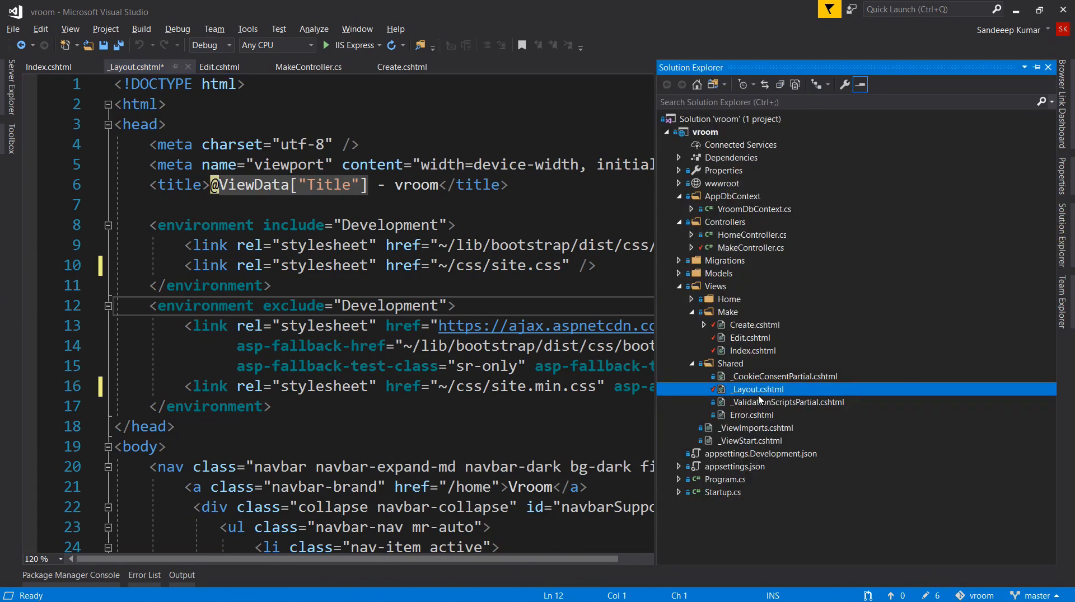
Step: Paste the Font Awesome CDN link after the stylesheet links in _Layout.cshtml's head
left_click(1048, 67)
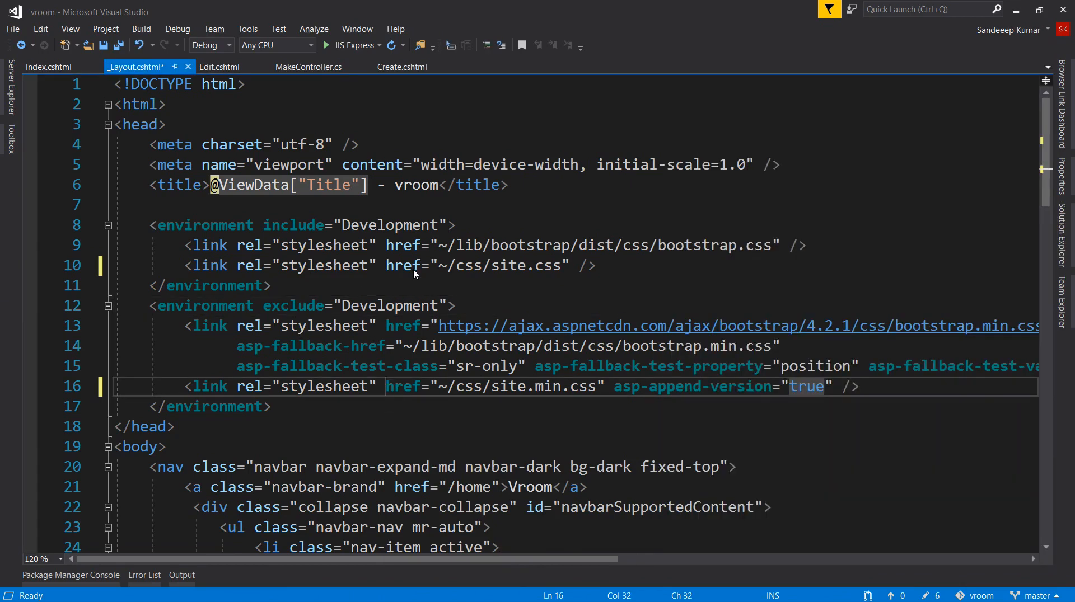
key("Enter")
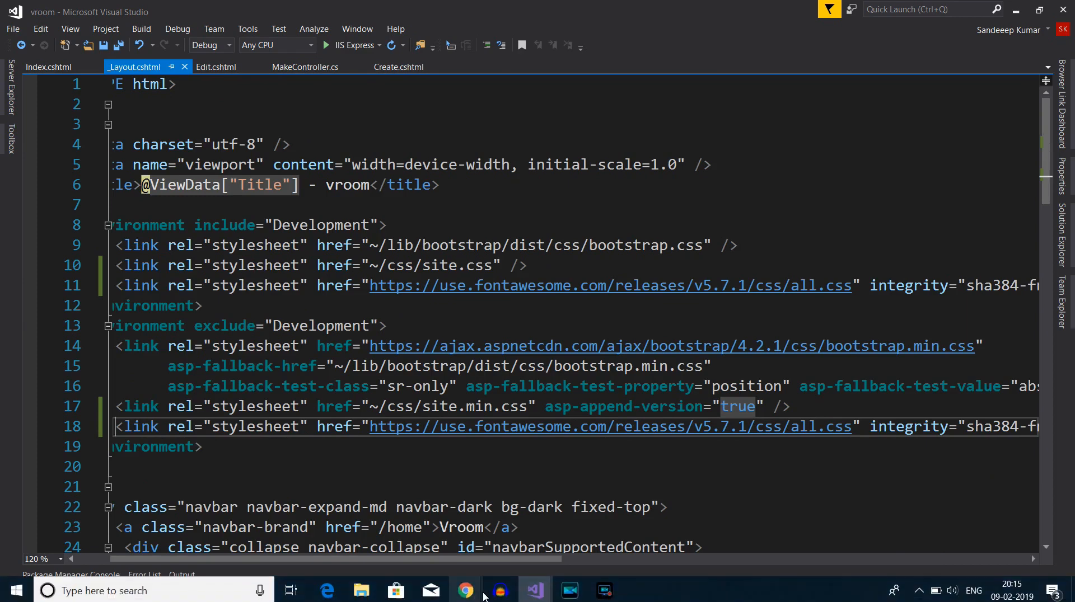
Step: Search Font Awesome for 'edit' and get the regular far fa-edit icon's HTML snippet
left_click(465, 590)
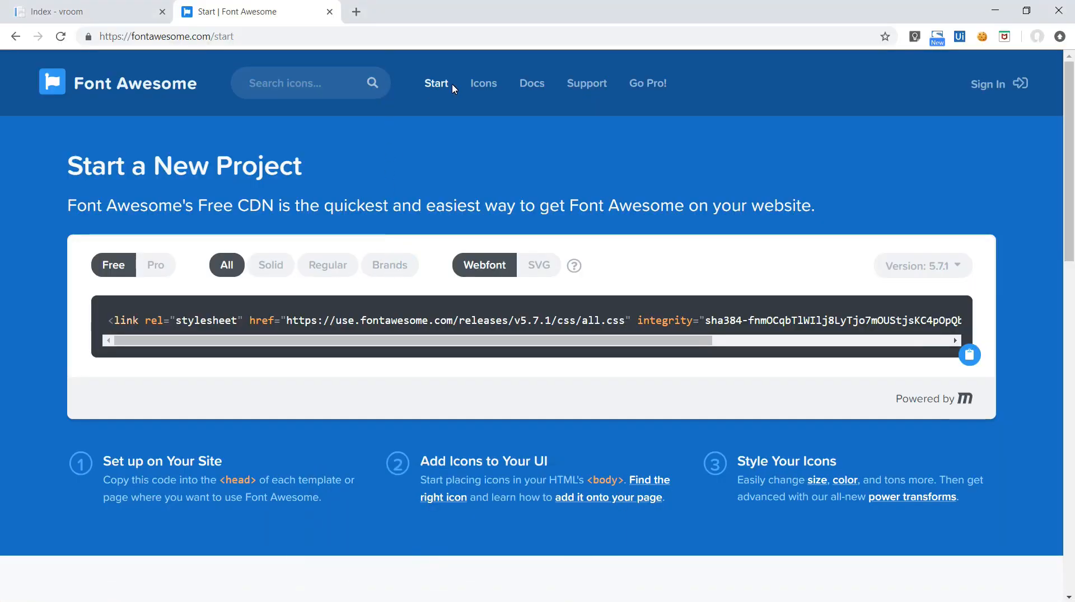
left_click(302, 83)
type("edit")
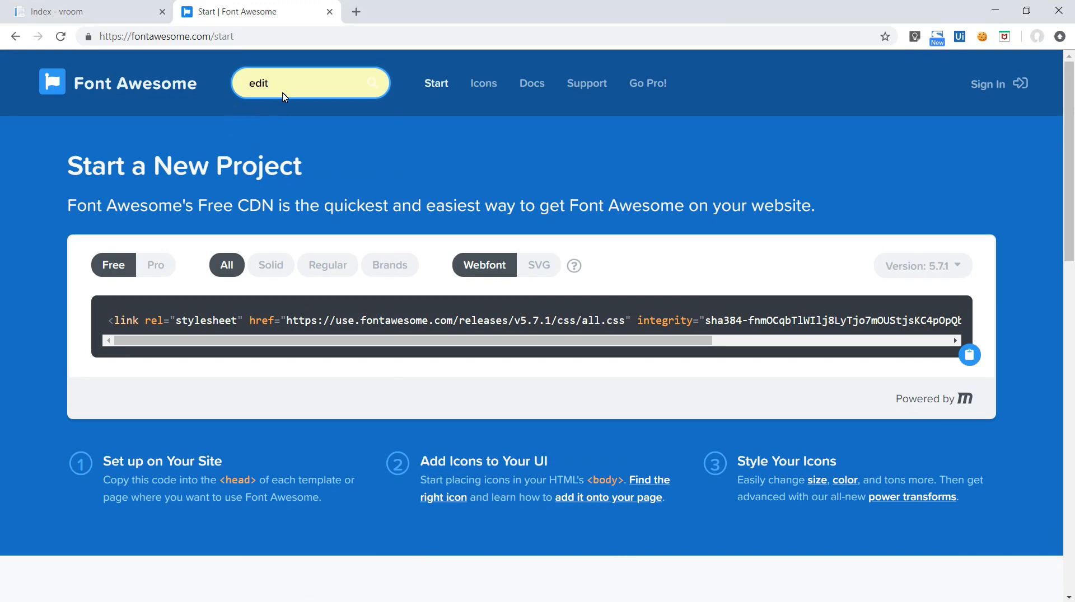
key("Return")
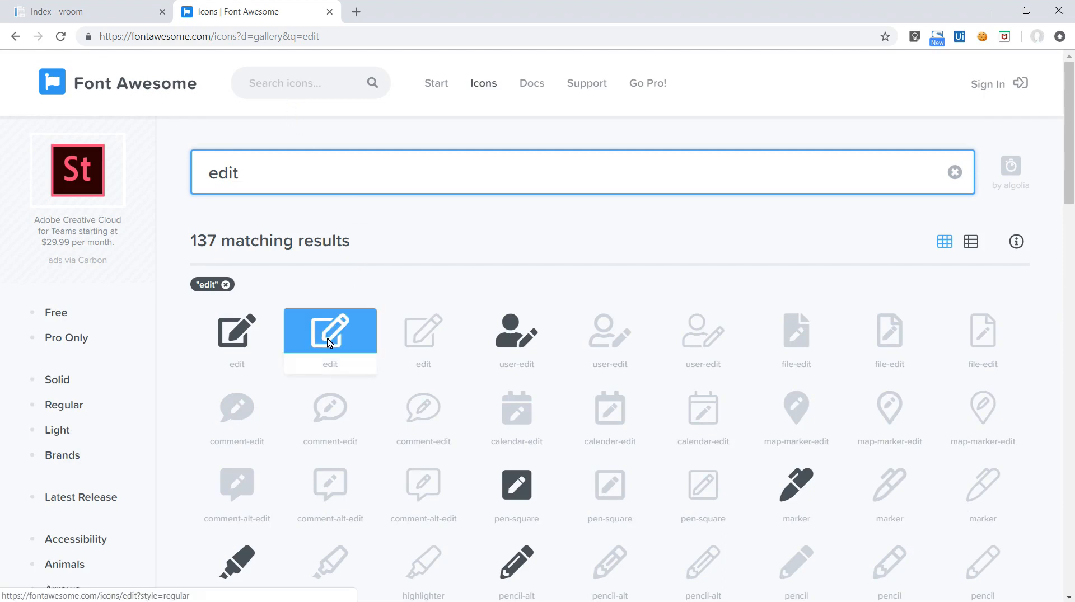
left_click(330, 329)
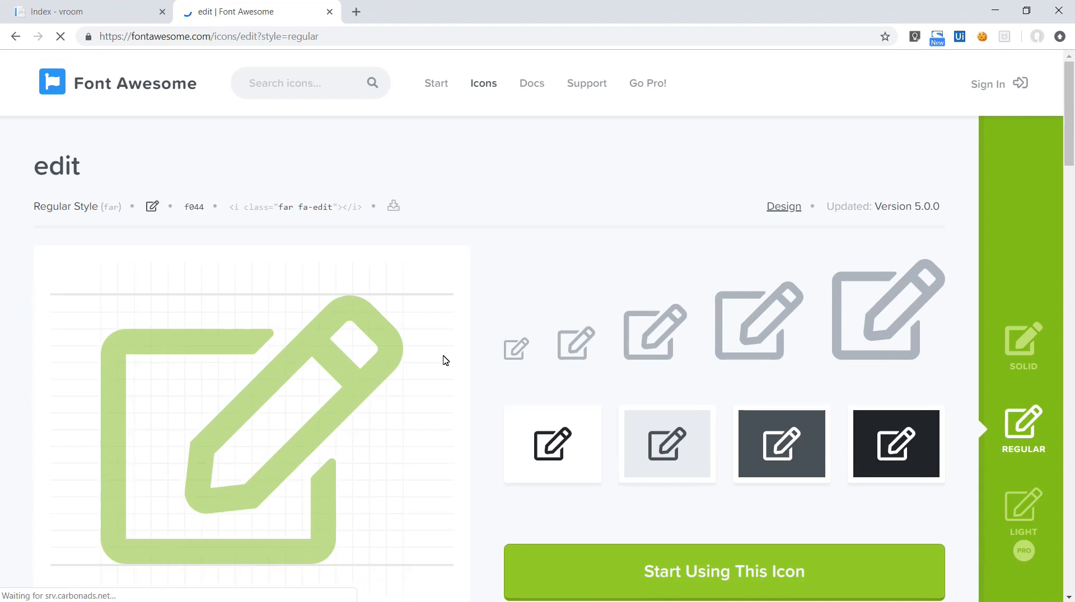
scroll("down", 3)
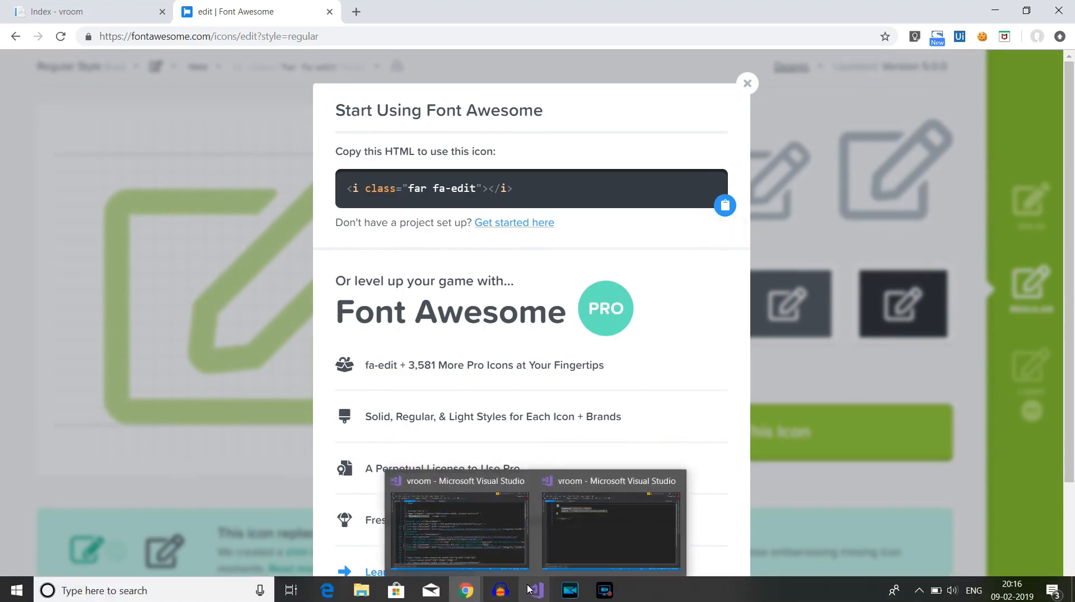
left_click(458, 528)
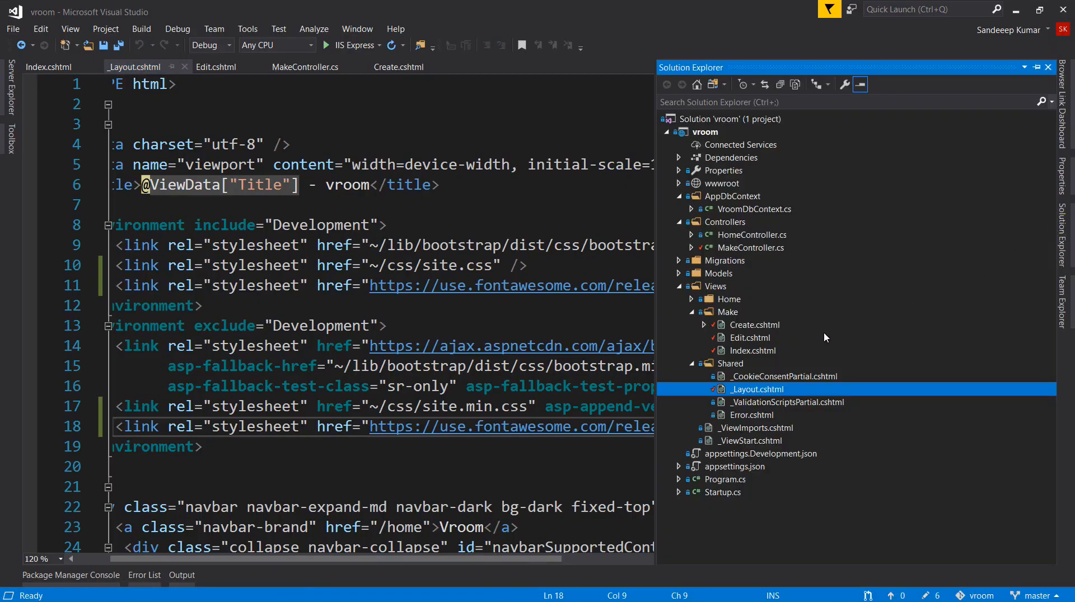
Step: In Index.cshtml, replace the Edit link text with <i class="far fa-edit"></i>
left_click(48, 67)
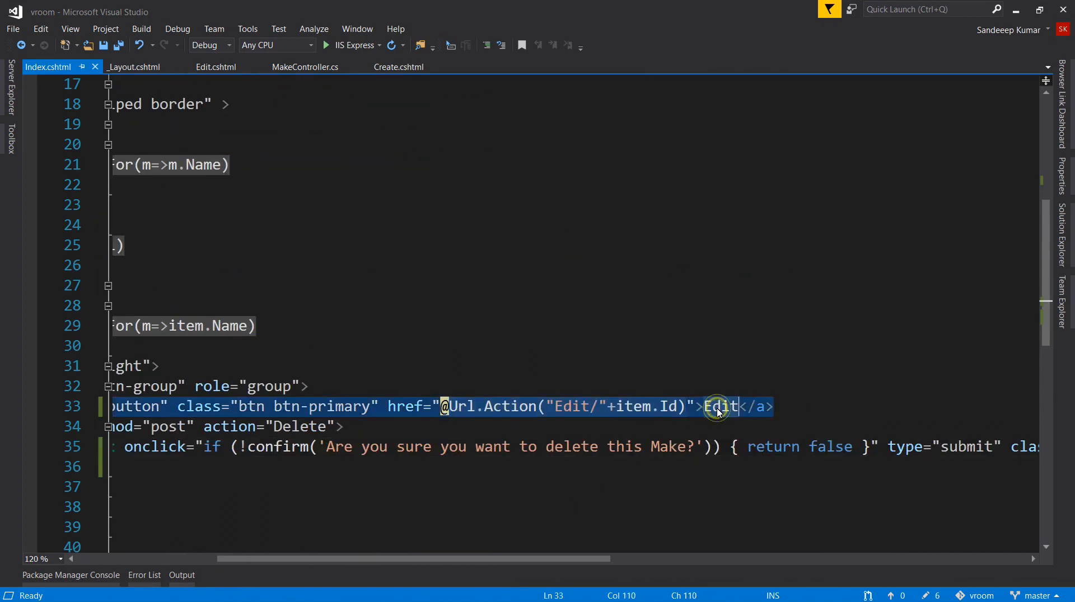
type("<i class=\"far fa-edit\"></i>")
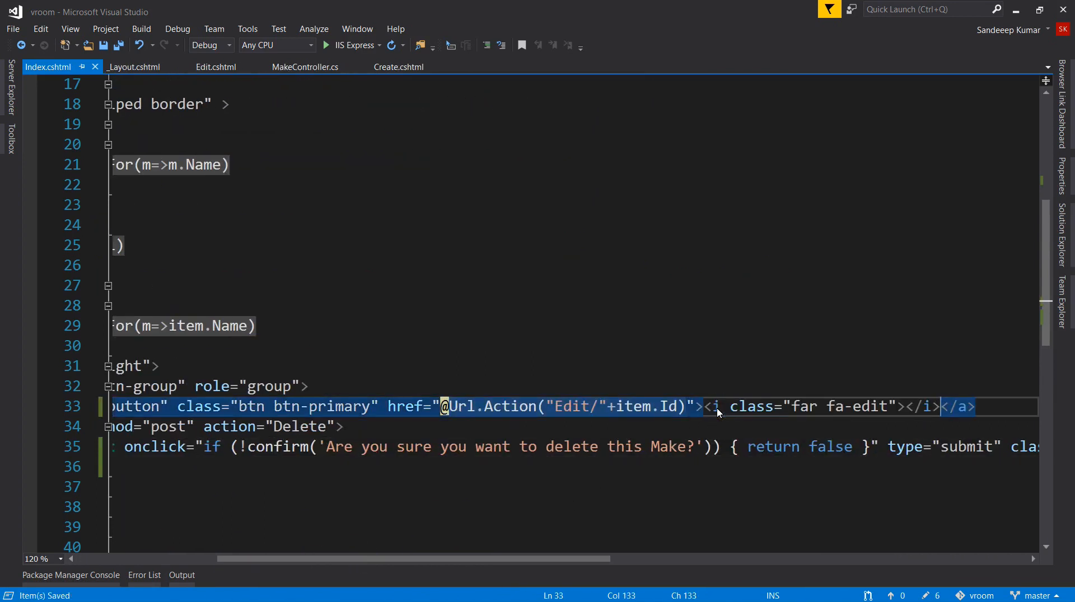
mouse_move(465, 590)
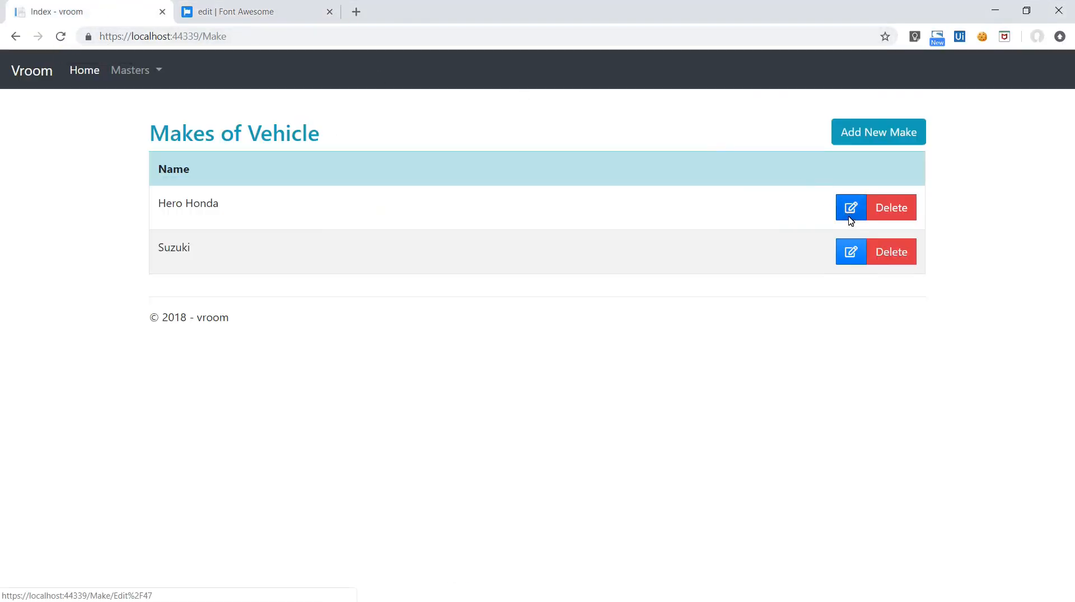
mouse_move(312, 19)
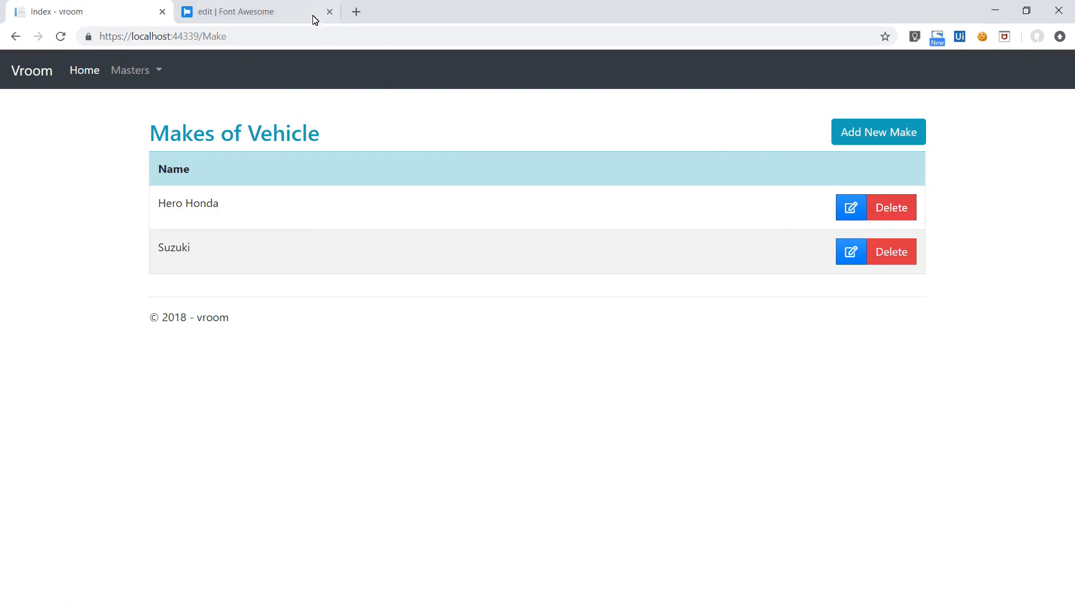
Step: Search Font Awesome for 'delete' and open the regular far fa-trash-alt icon's page
left_click(241, 12)
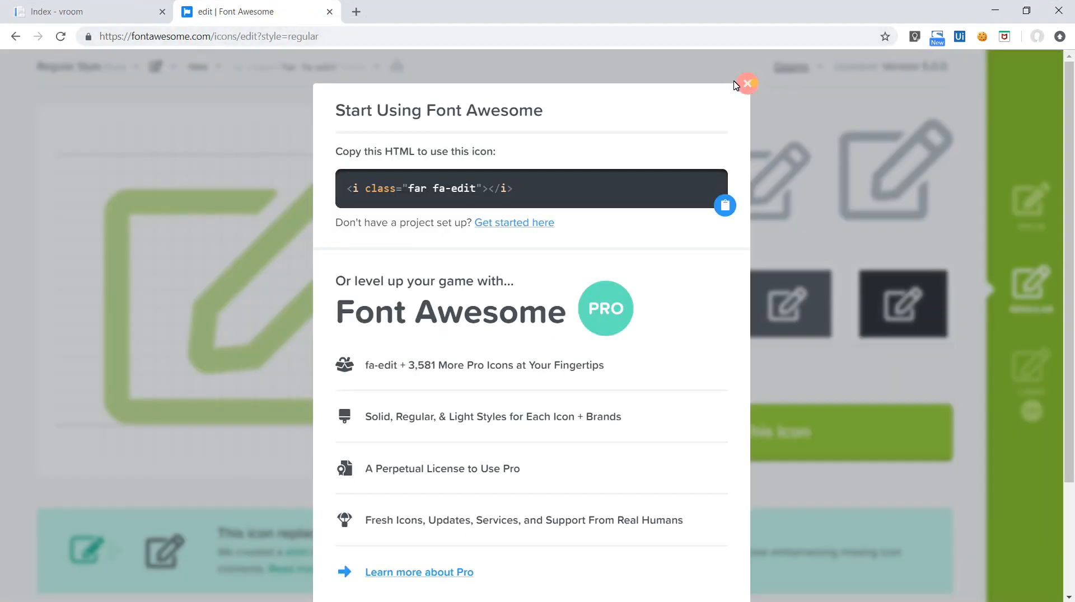
left_click(746, 83)
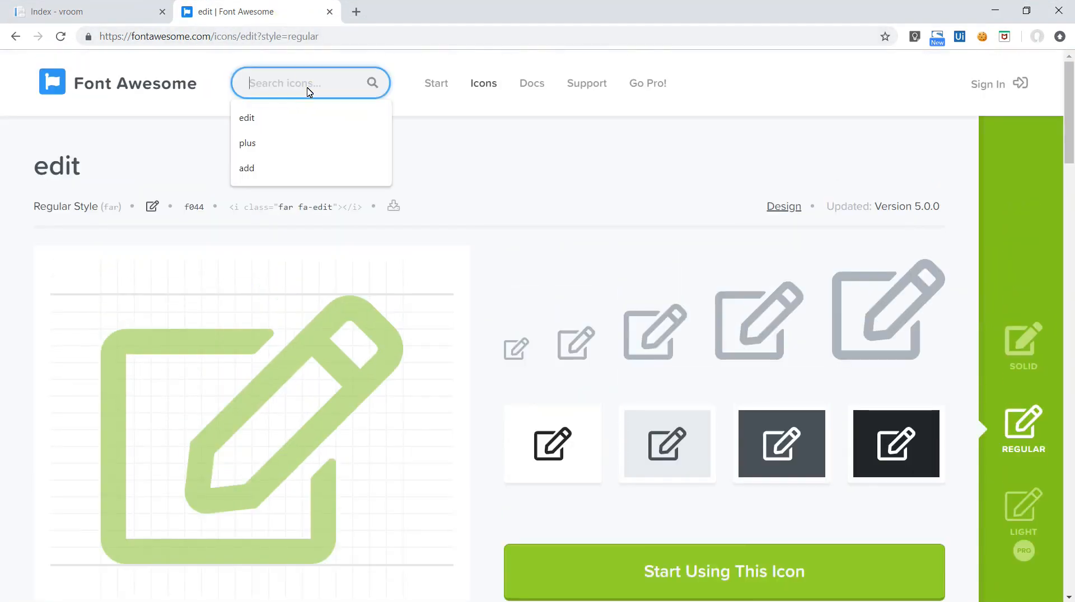
left_click(247, 118)
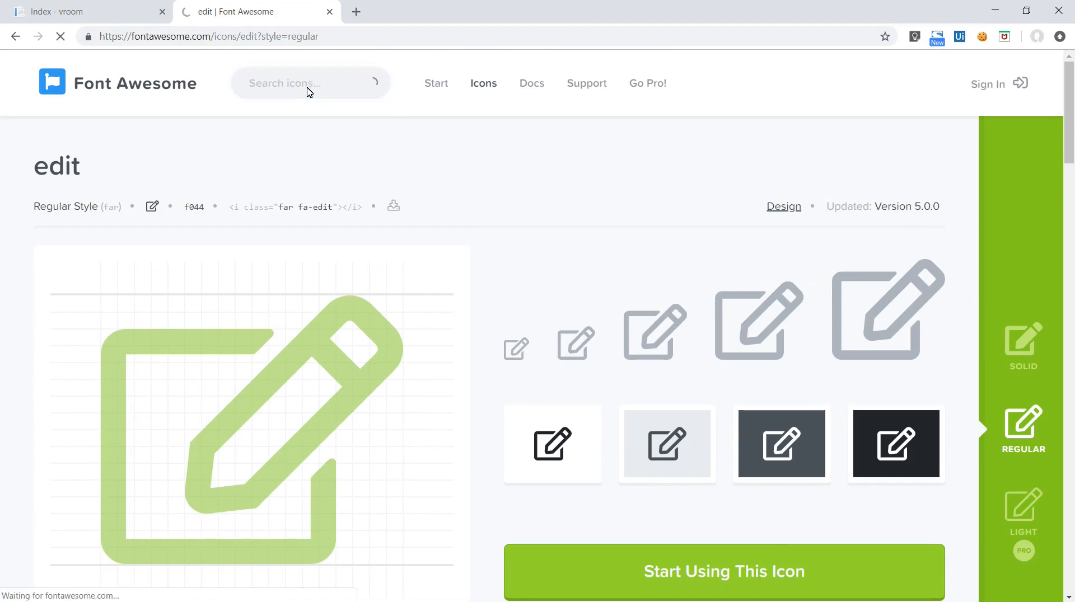
type("delete")
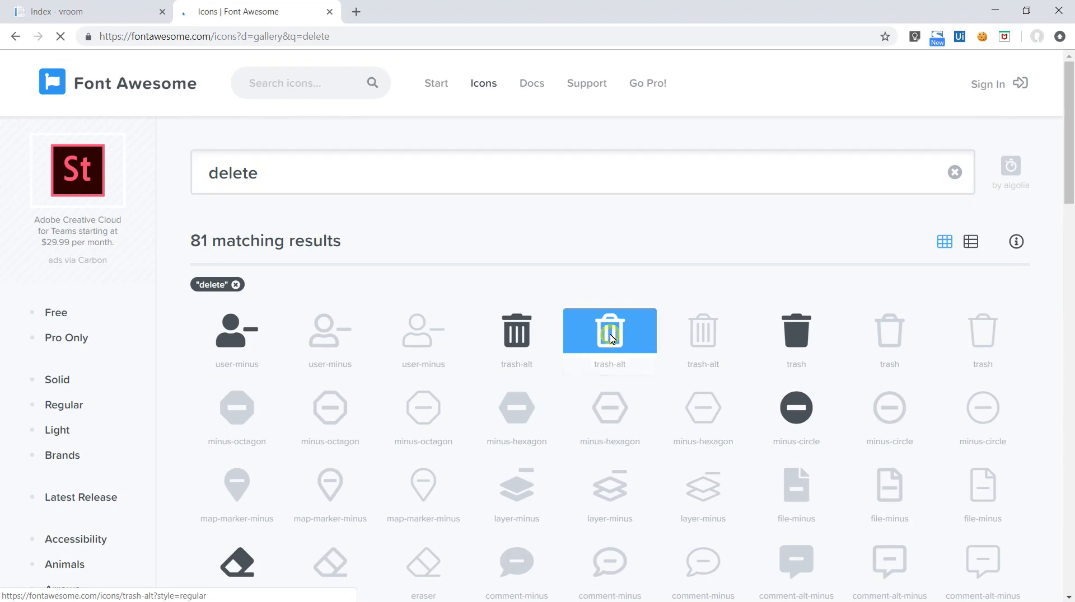
left_click(609, 330)
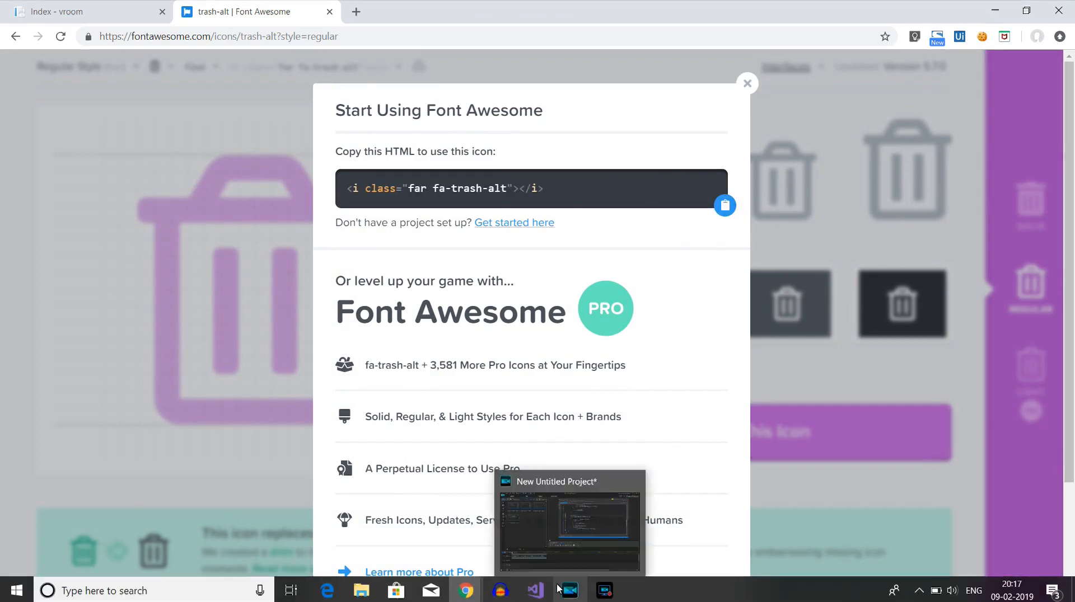
left_click(569, 514)
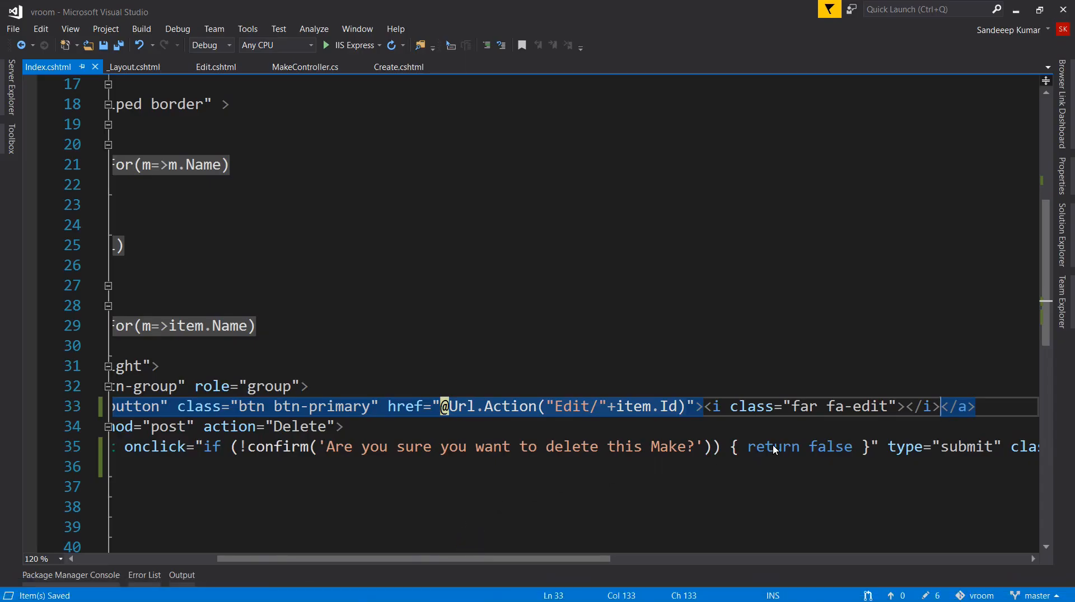
Step: Turn the line 35 Delete input into a button holding <i class="far fa-trash-alt"></i>
double_click(773, 447)
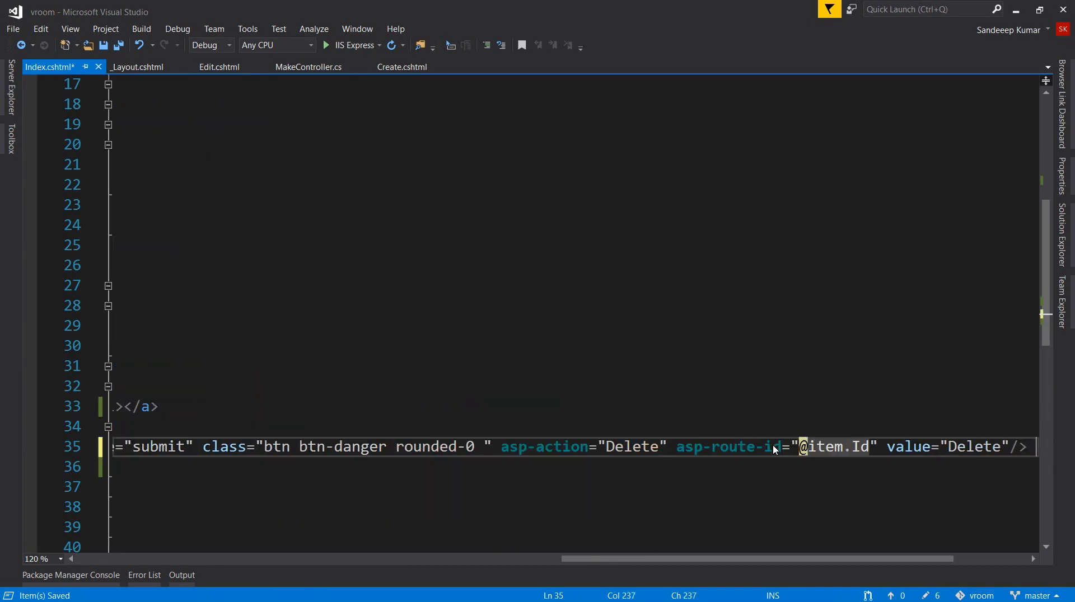
key("Backspace")
type("></button")
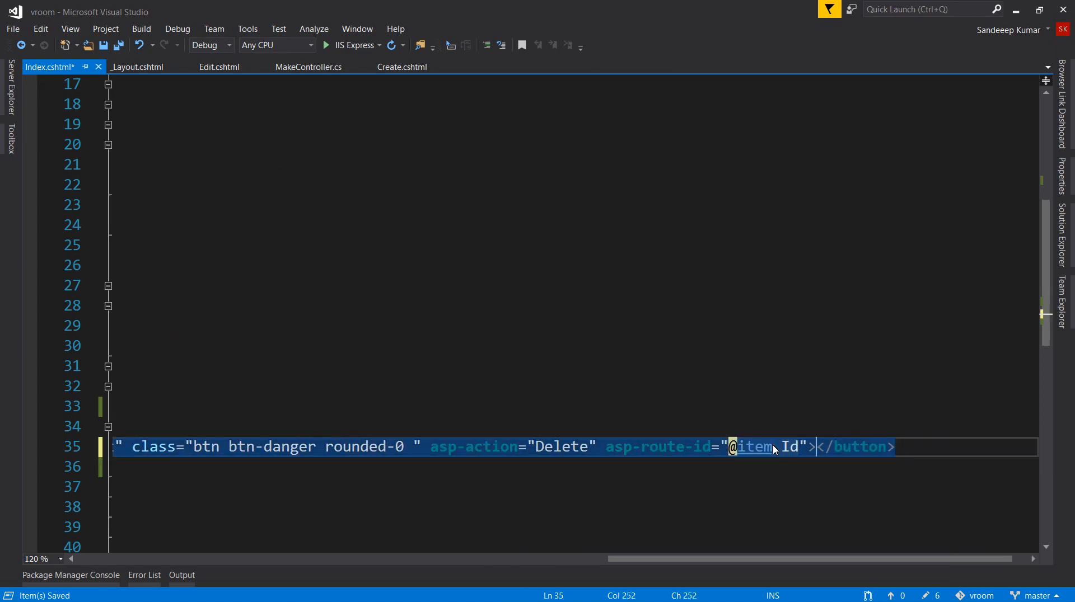
type("<i class=\"far fa-trash-alt\"></i><")
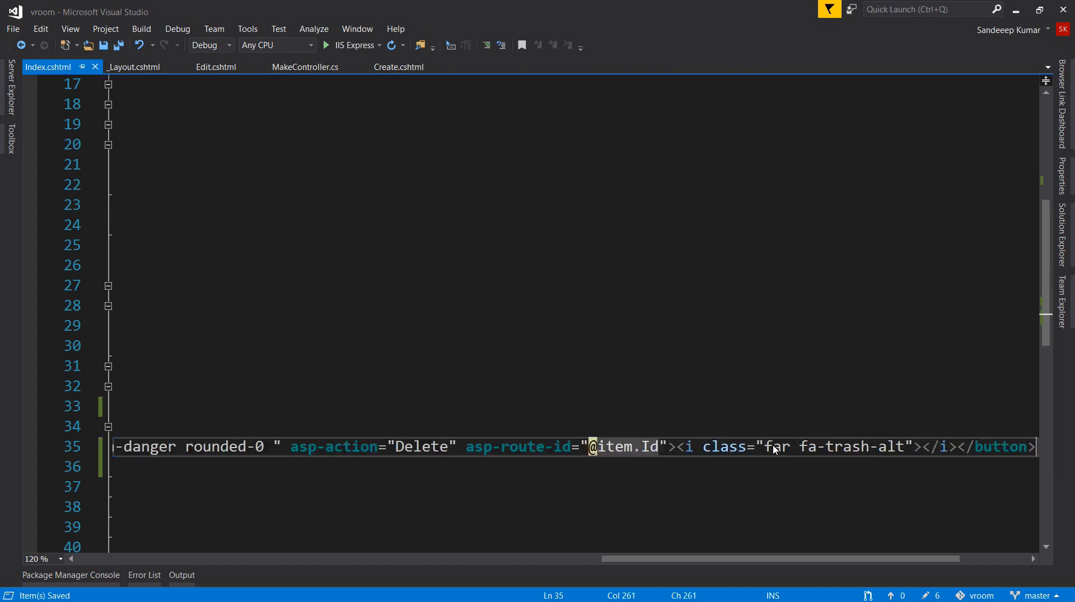
left_click(236, 12)
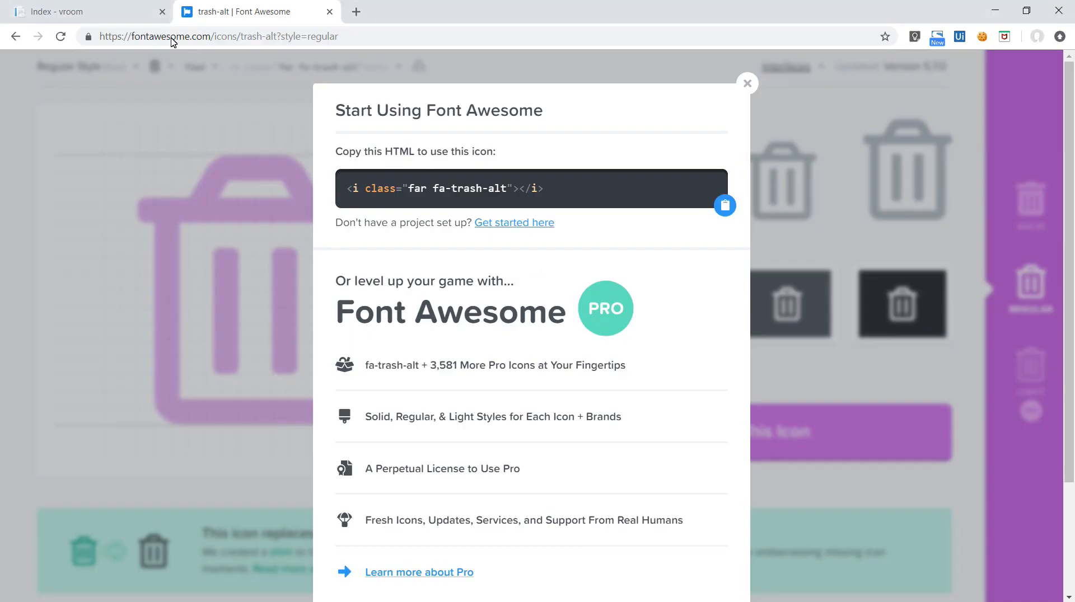
Step: Delete Hero Honda and rename Suzuki to 'Suzuki Edited' using the new icon buttons
left_click(83, 11)
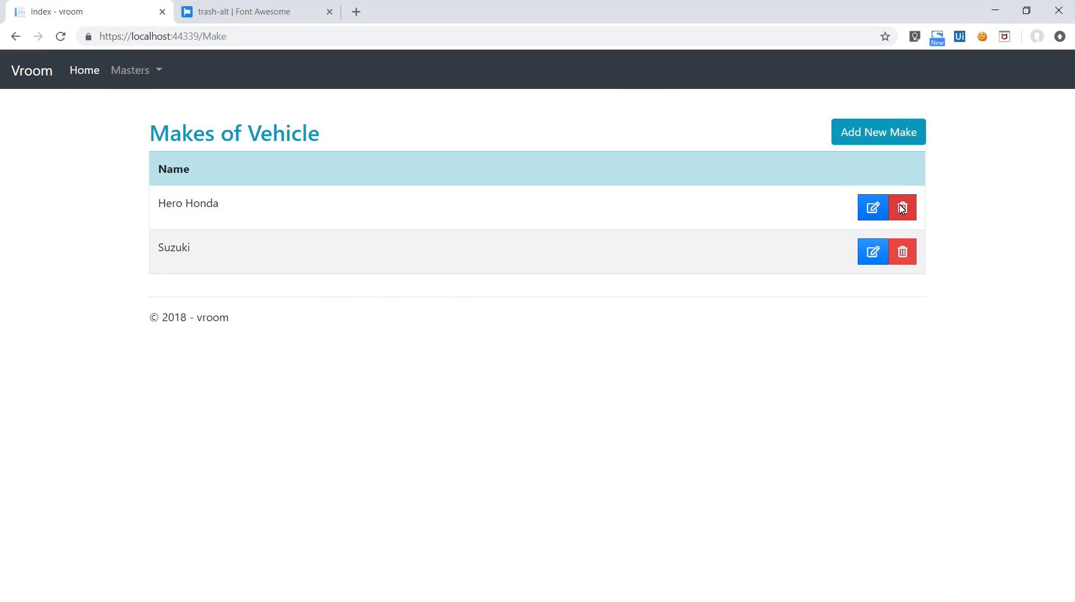
left_click(902, 208)
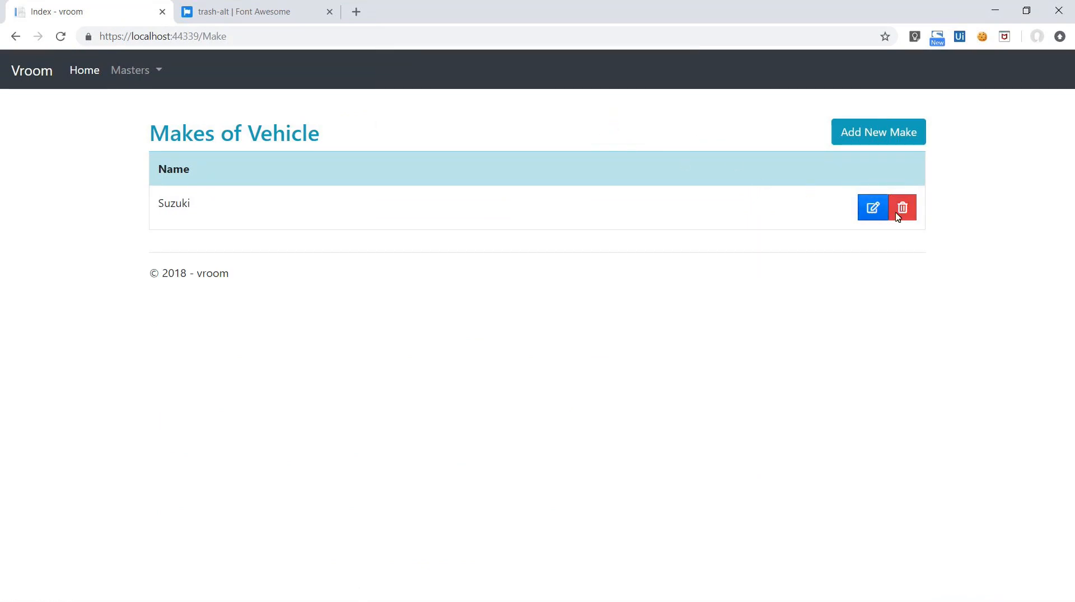
left_click(872, 208)
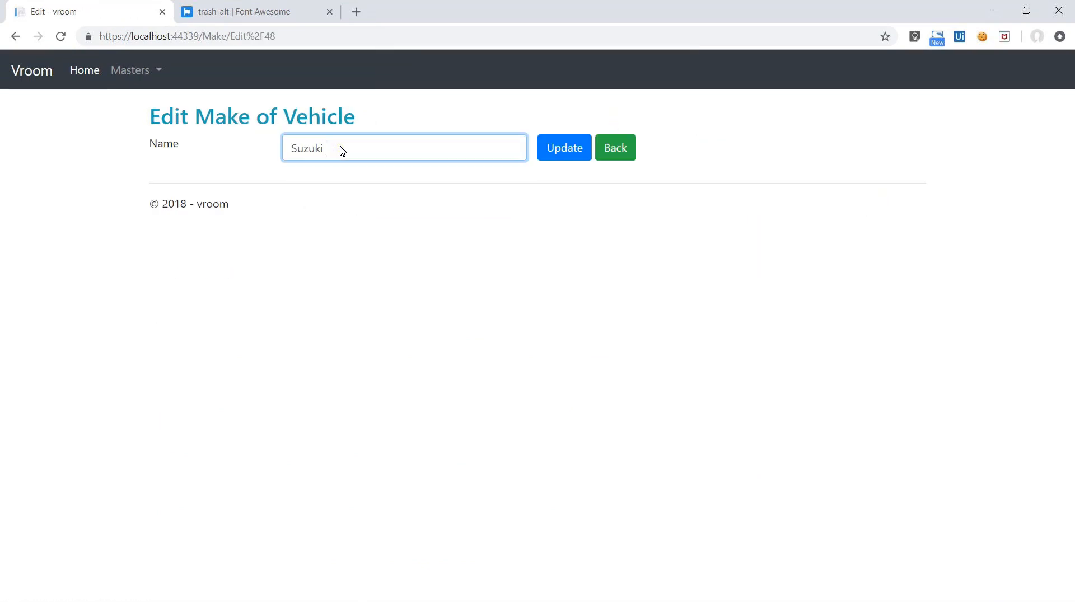
left_click(564, 148)
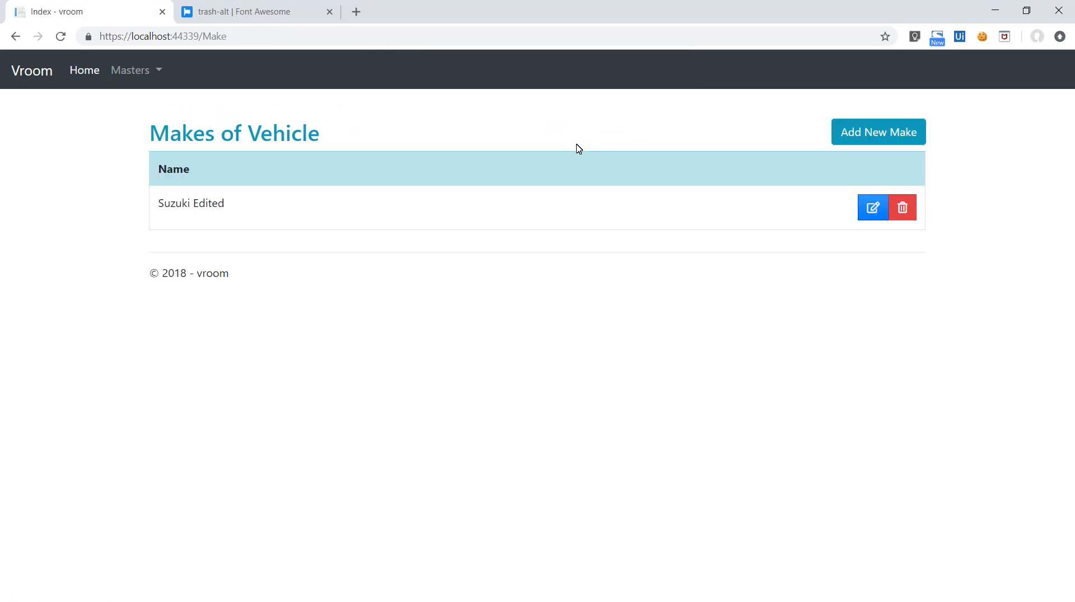
Step: Add Hero Honda as a new make, then delete Suzuki Edited and confirm
left_click(877, 132)
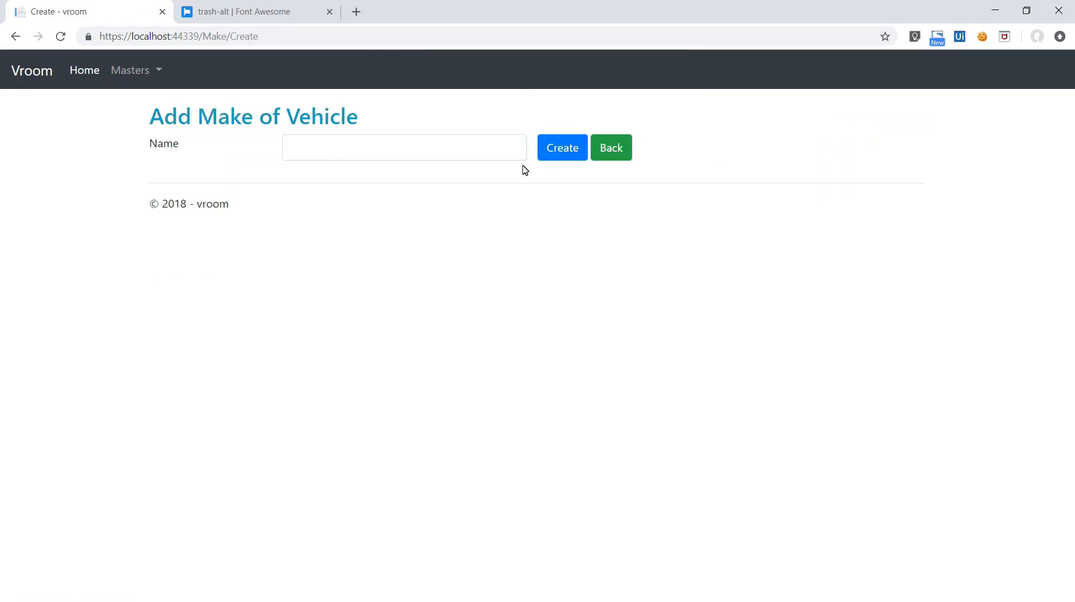
left_click(610, 147)
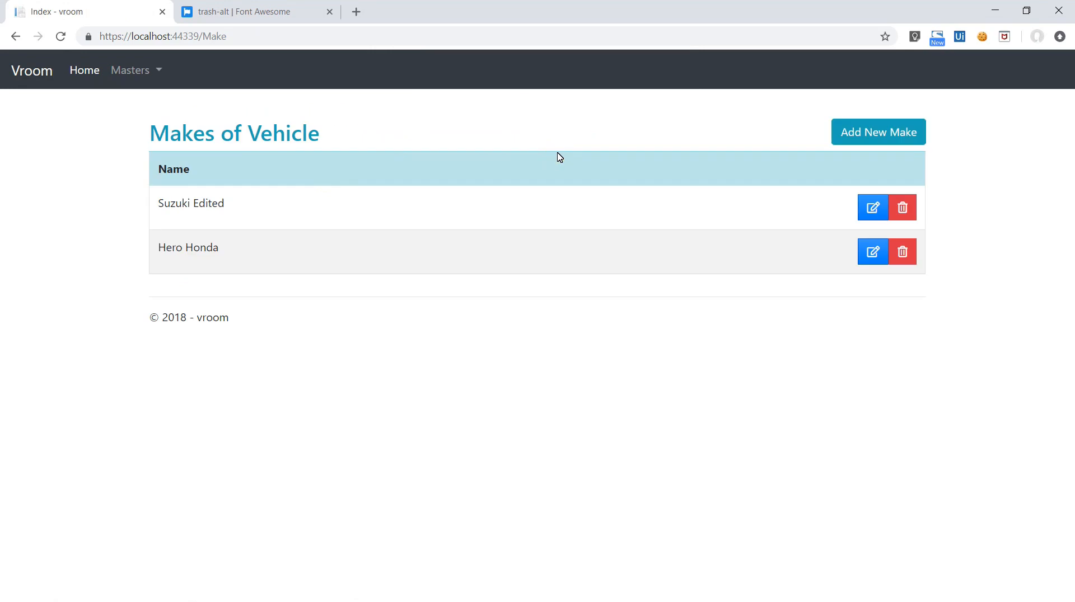
left_click(902, 207)
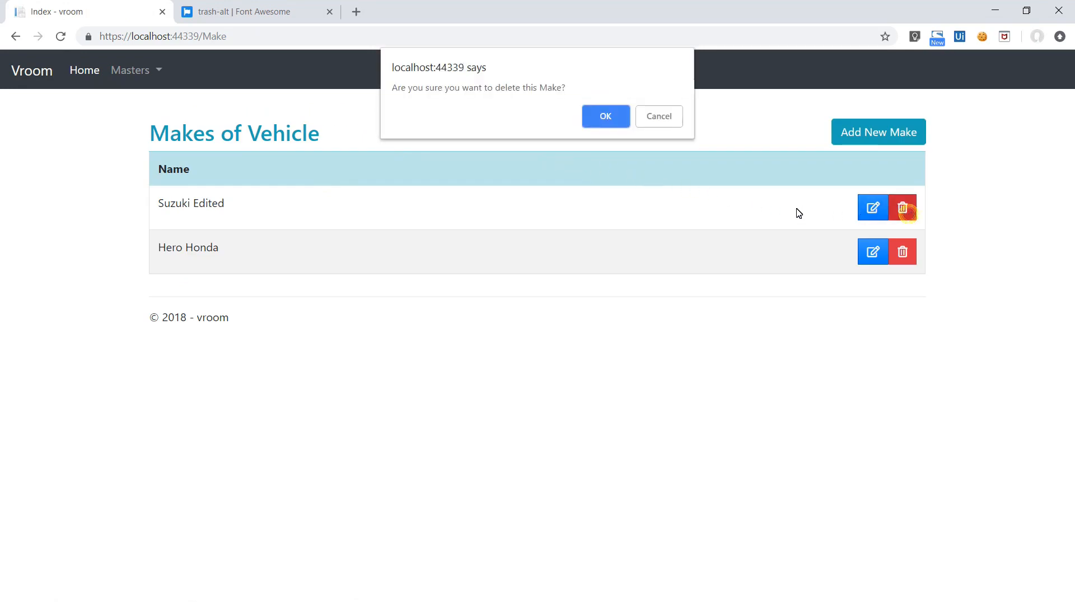
left_click(604, 116)
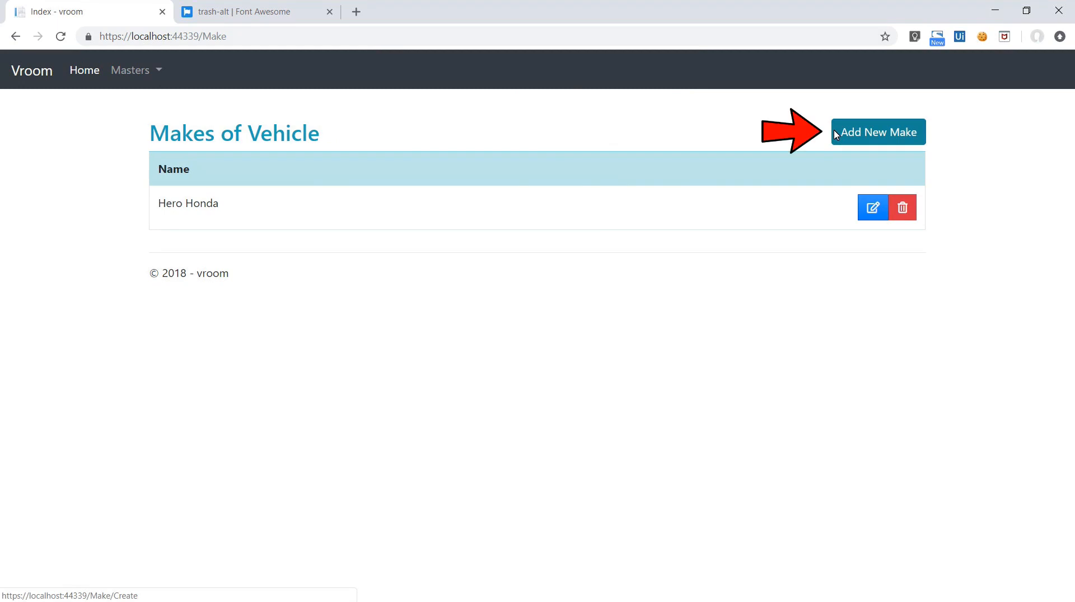
left_click(257, 11)
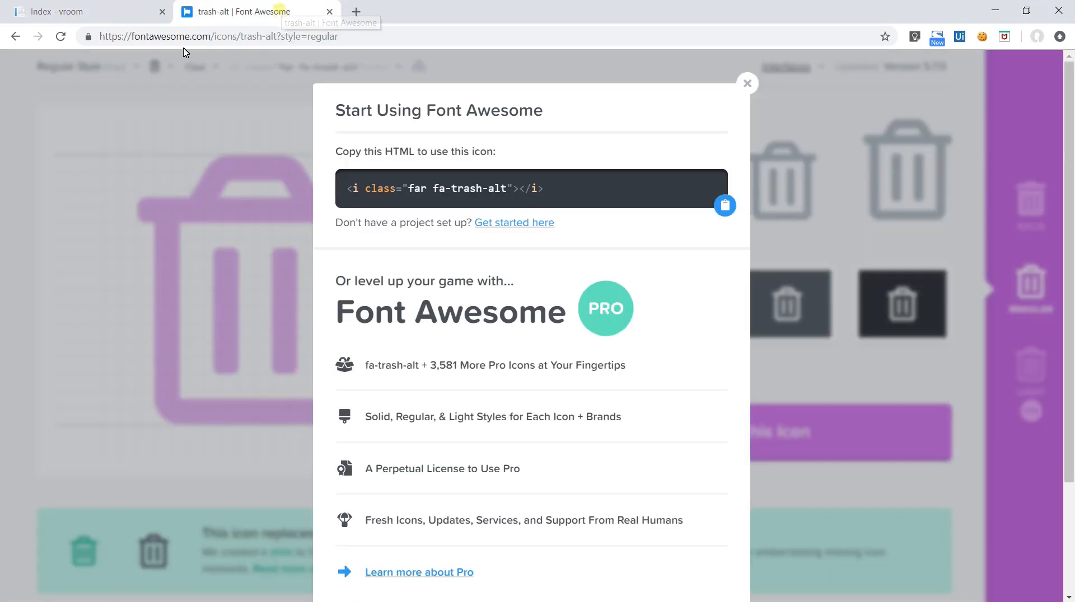
Step: Search Font Awesome for 'bike' and open the solid motorcycle icon's snippet
left_click(748, 83)
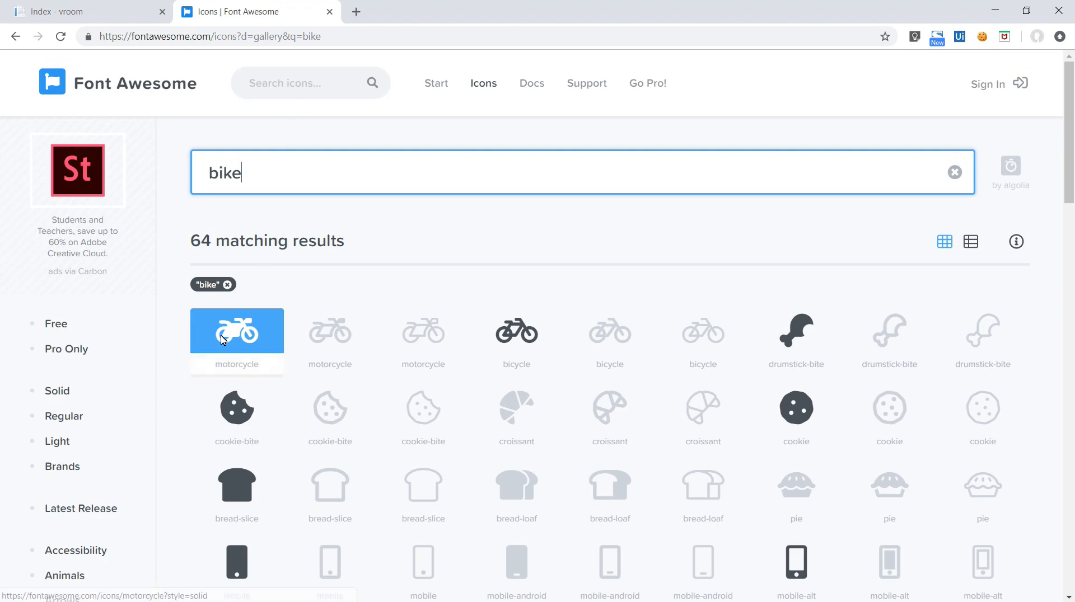
left_click(236, 332)
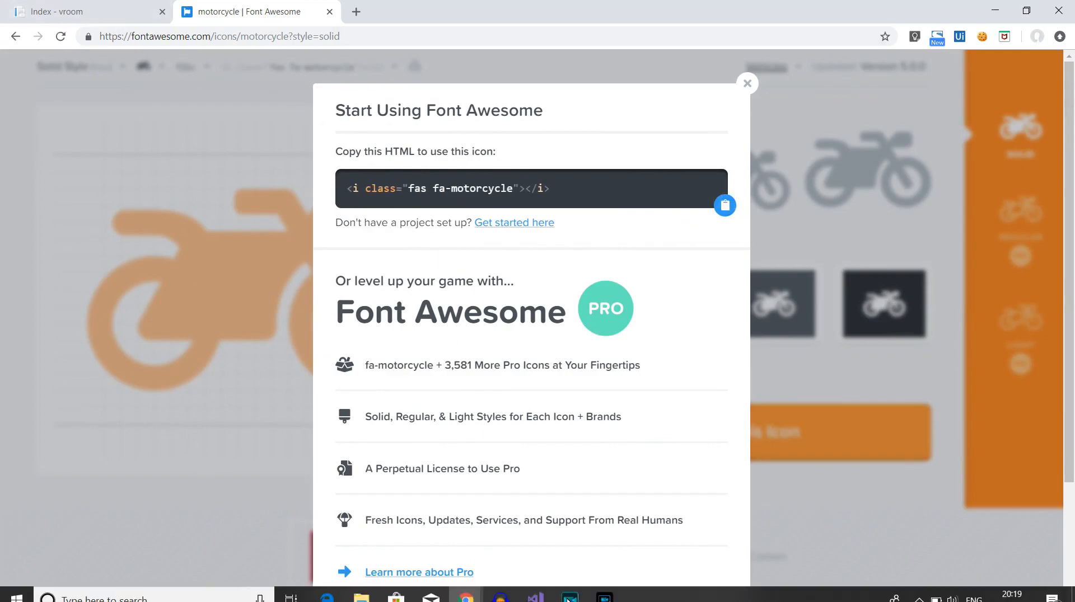
left_click(570, 597)
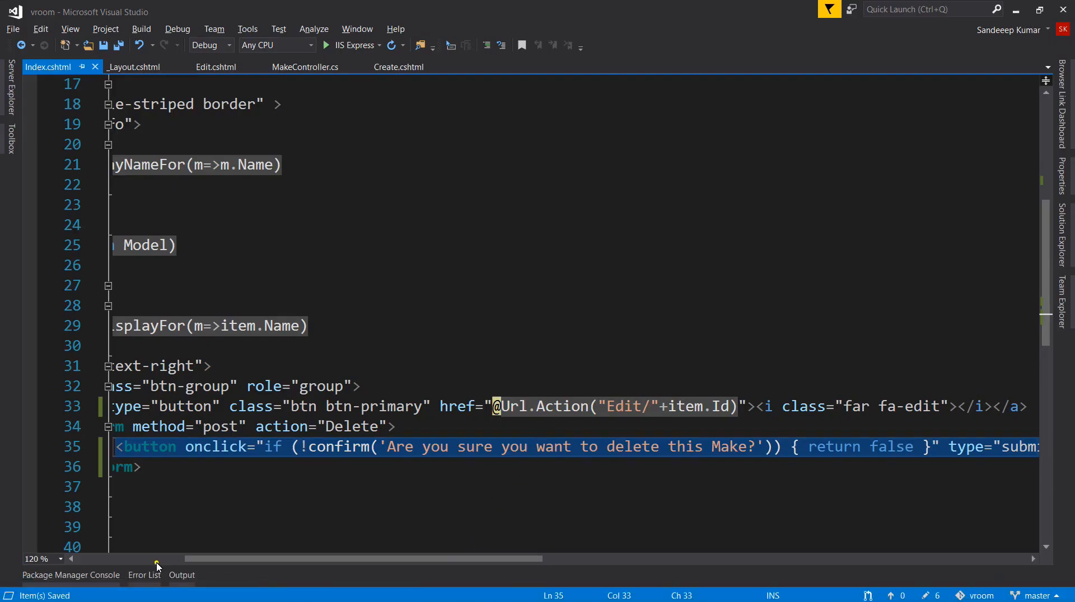
Step: Insert <i class="fas fa-motorcycle"></i> before 'Add New Make' in the line 14 anchor
scroll("up", 3)
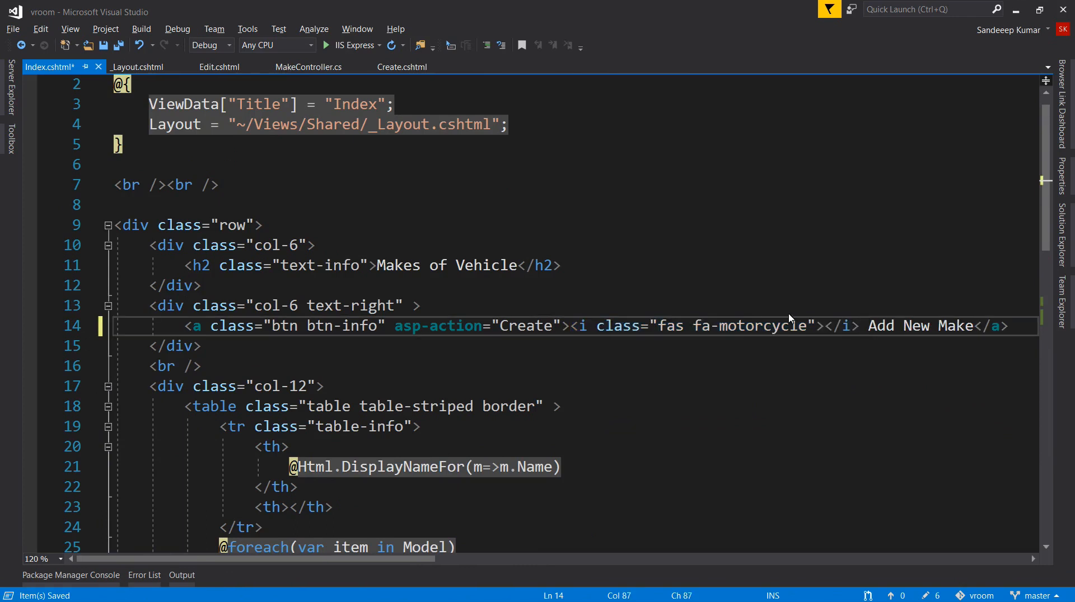
type("&n")
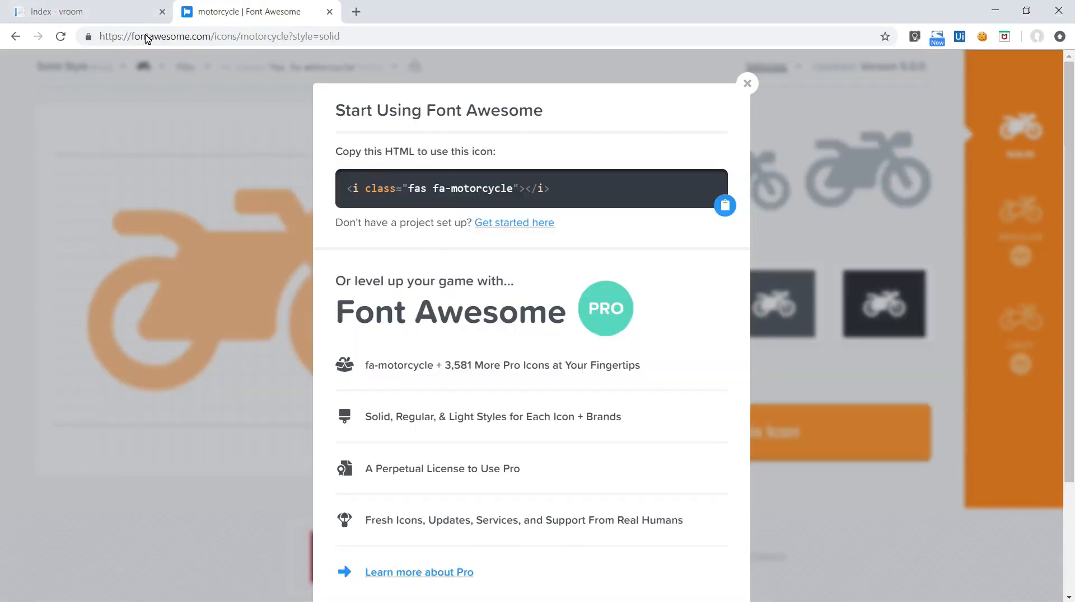
Step: Add Ducati and Harley as new makes through the Create form
left_click(75, 12)
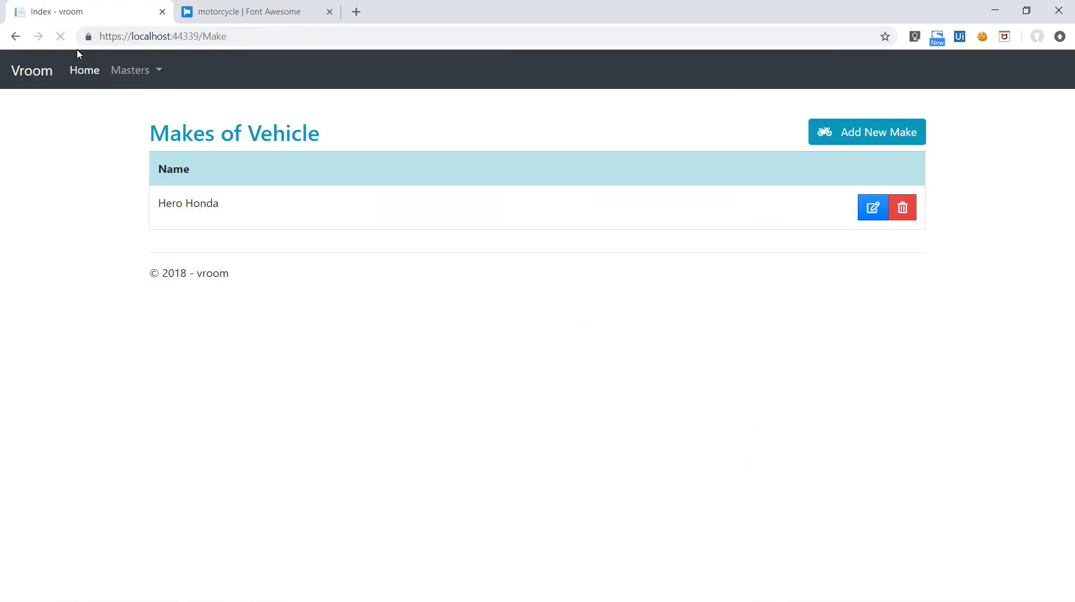
mouse_move(867, 131)
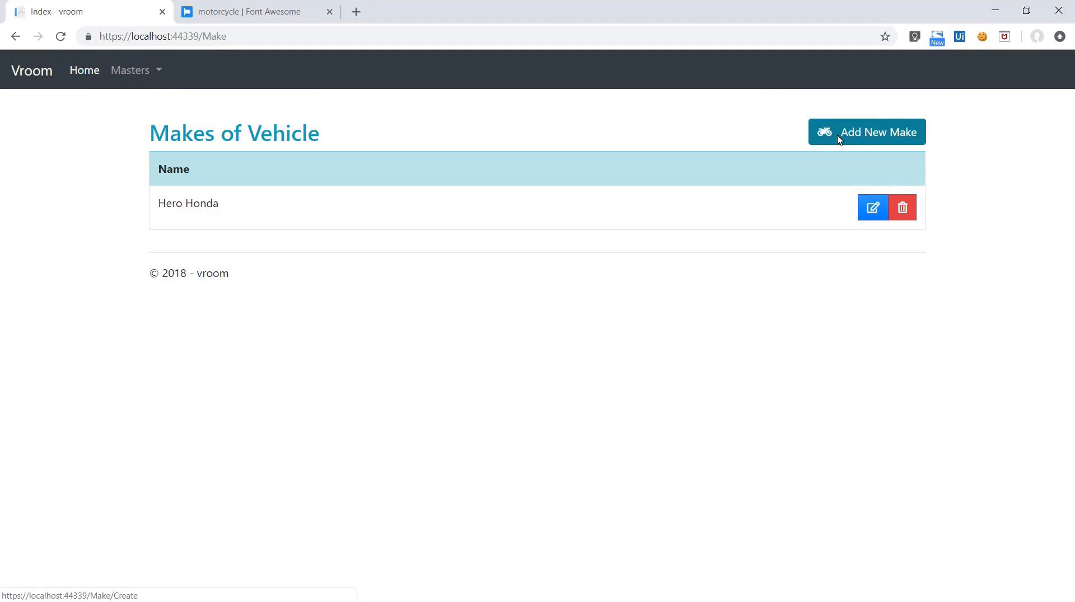
left_click(866, 132)
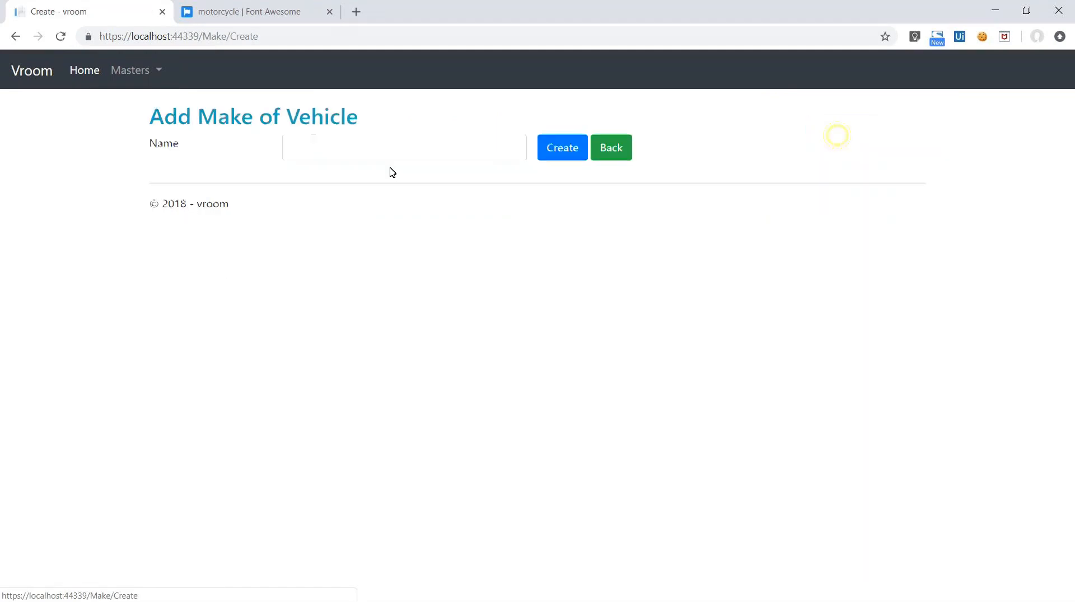
left_click(609, 147)
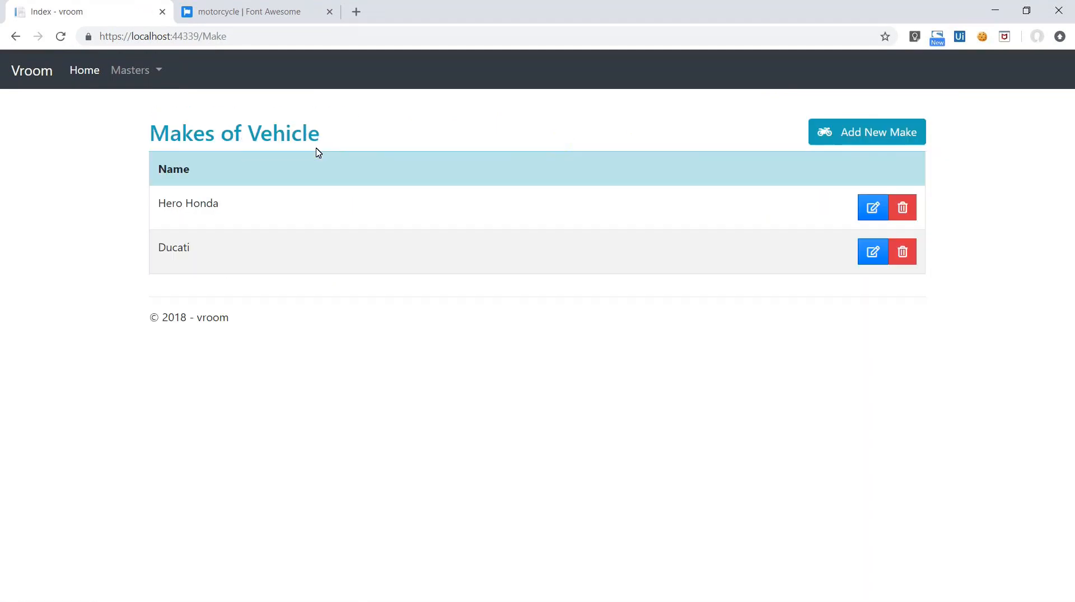
left_click(866, 131)
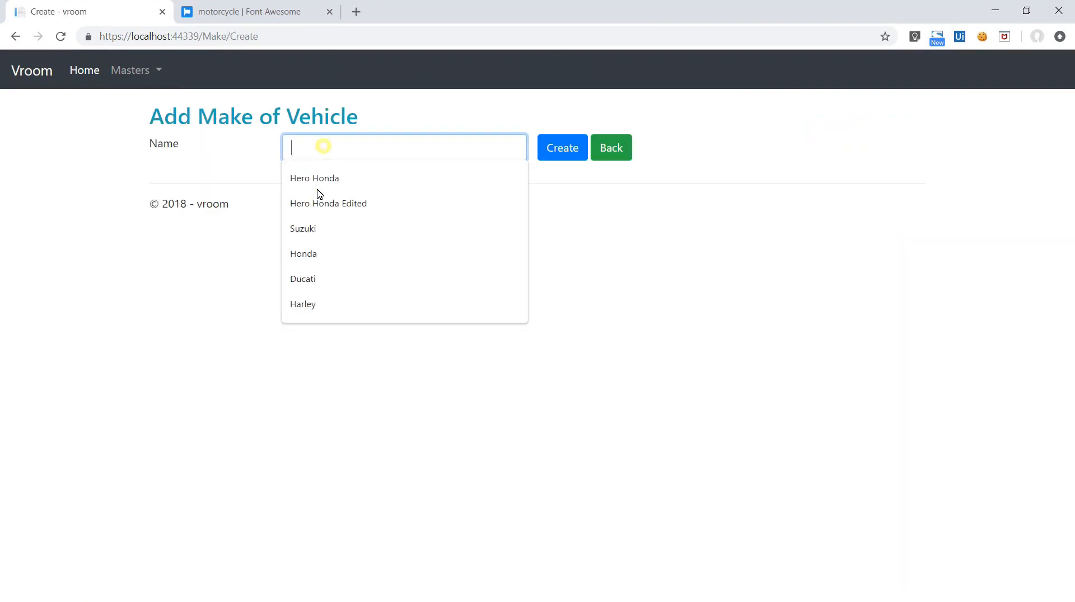
left_click(610, 148)
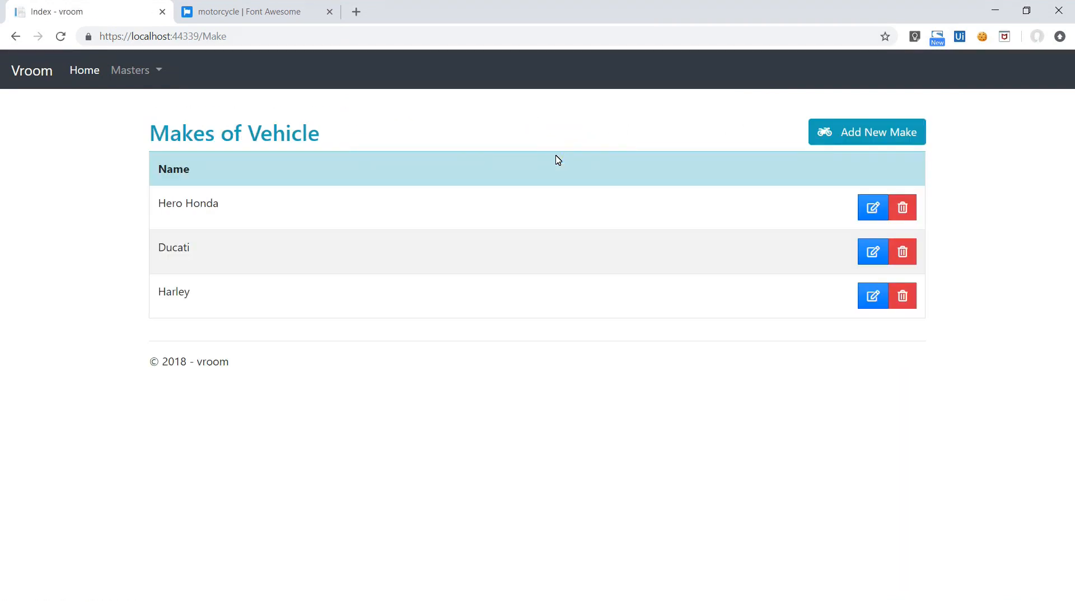